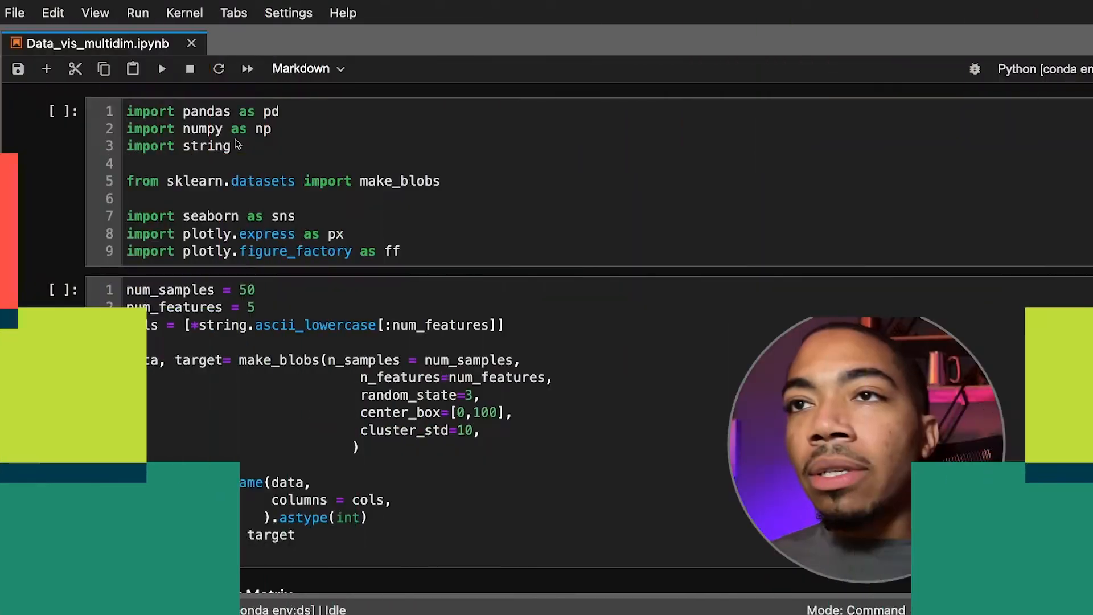
Run the import cell and scroll down to the data-generation code
{"action": "left_click", "coordinate": [243, 147]}
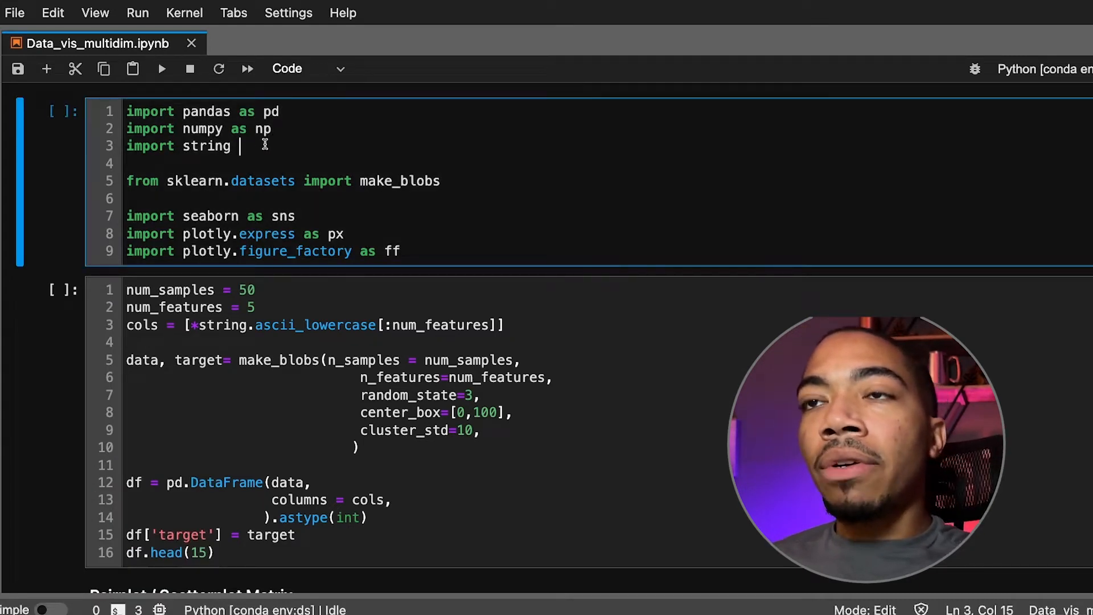
{"action": "left_click", "coordinate": [232, 112]}
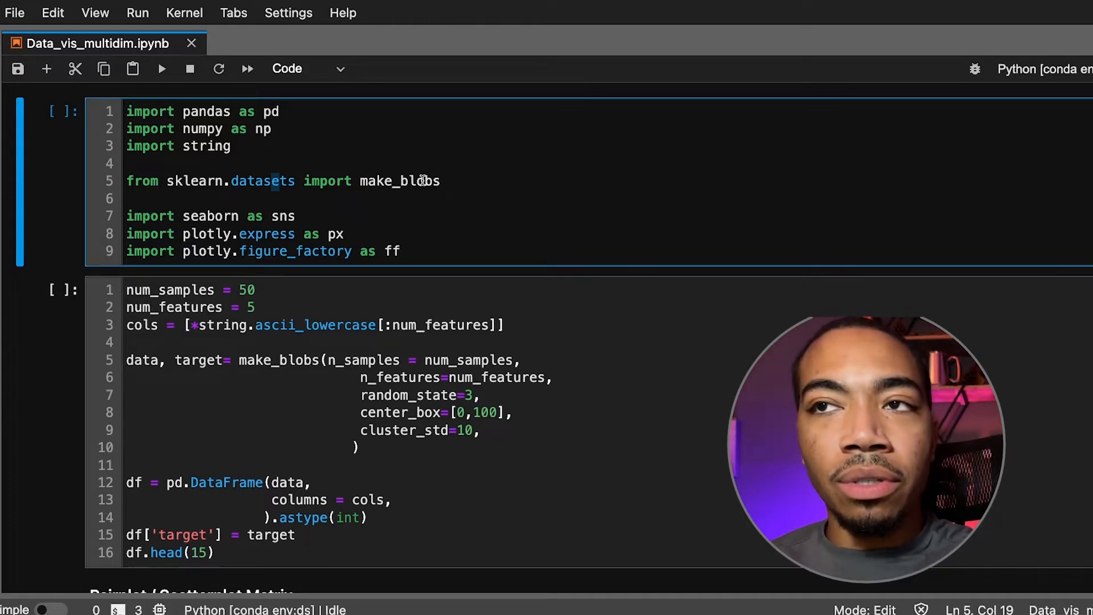
{"action": "left_click", "coordinate": [150, 215]}
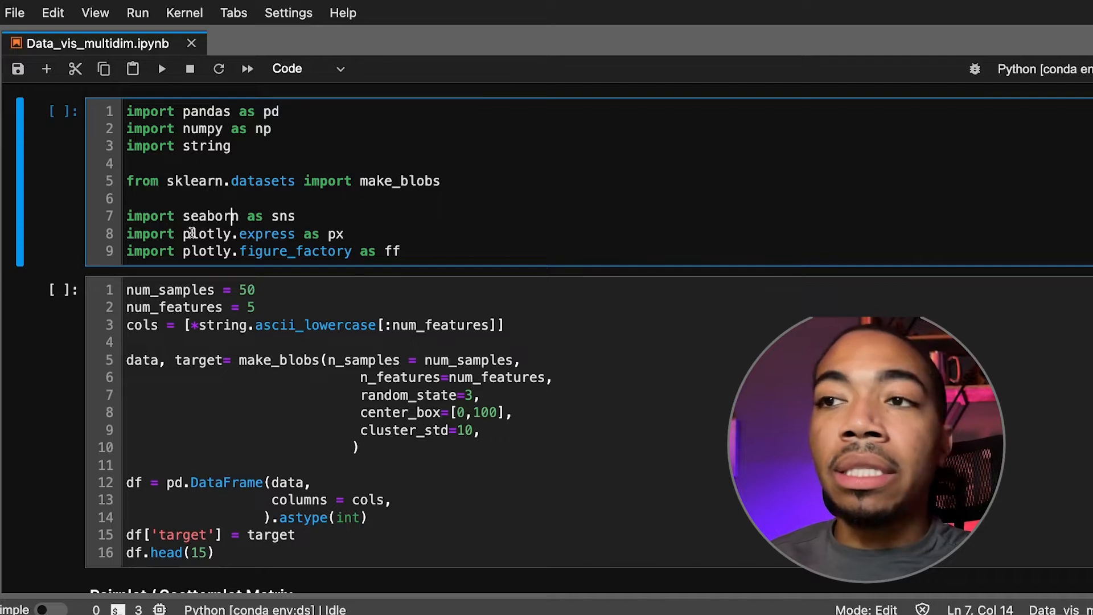
{"action": "scroll", "scroll_direction": "down", "scroll_amount": 3}
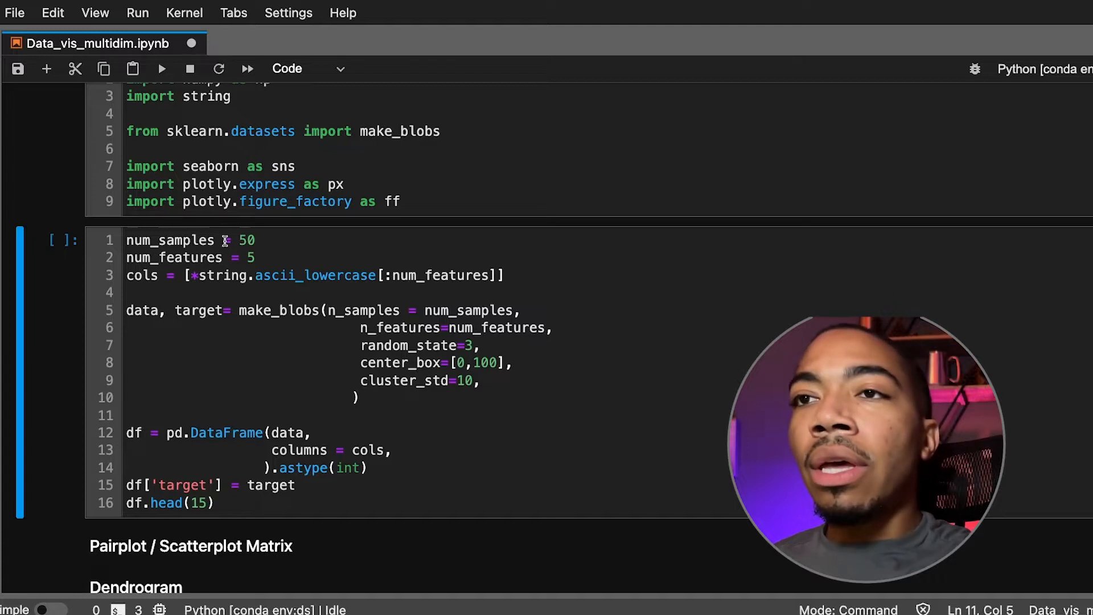
Run the blob-dataset cell and scroll through its 15-row df.head output to the Pairplot heading
{"action": "left_click", "coordinate": [243, 240]}
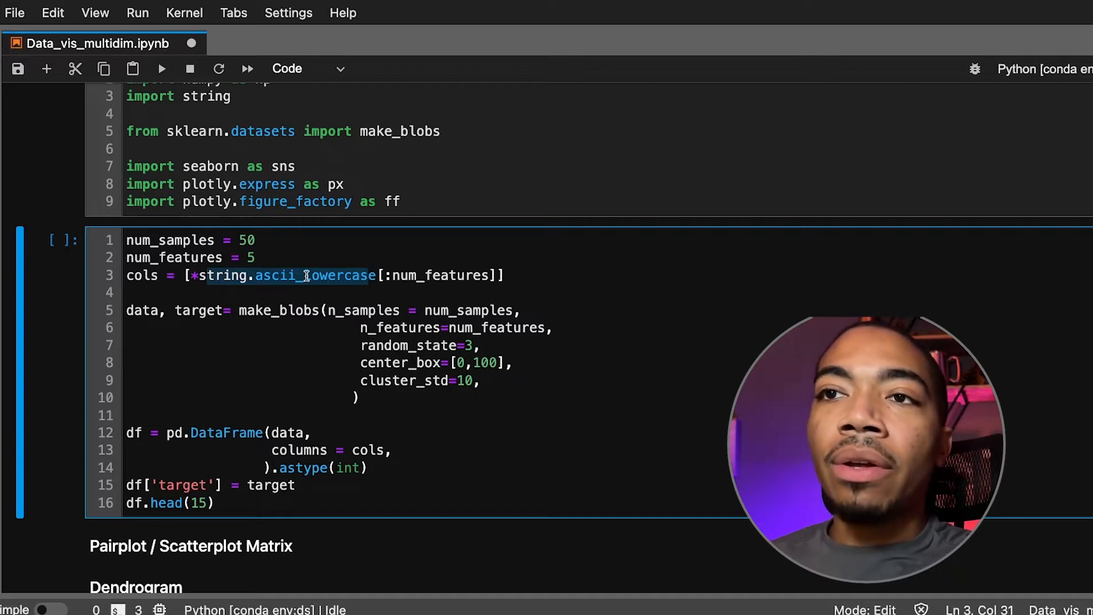
{"action": "left_click", "coordinate": [239, 274]}
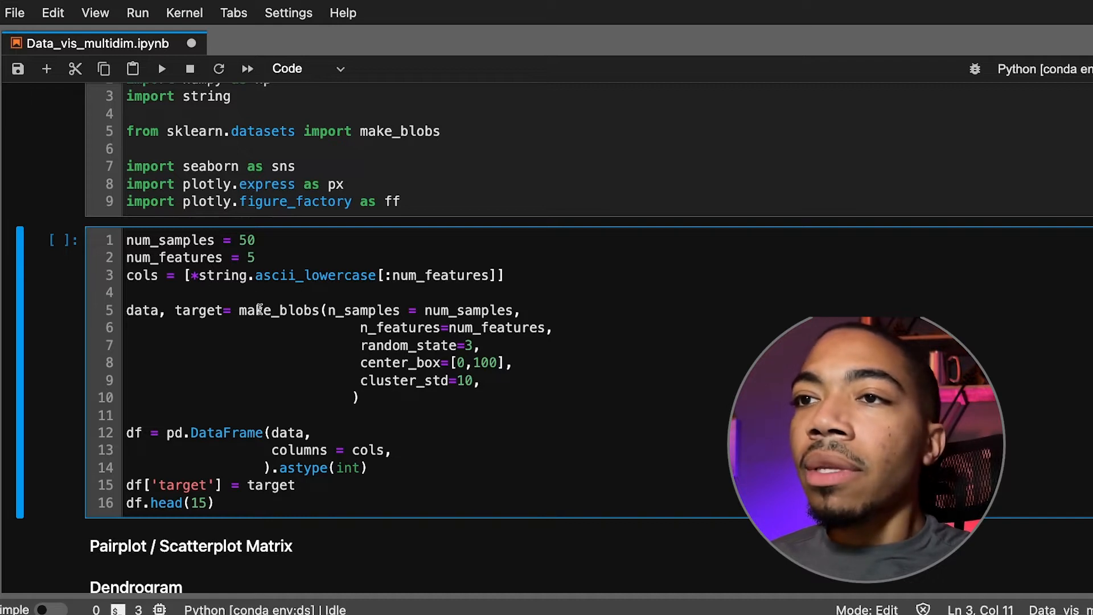
{"action": "left_click", "coordinate": [250, 309]}
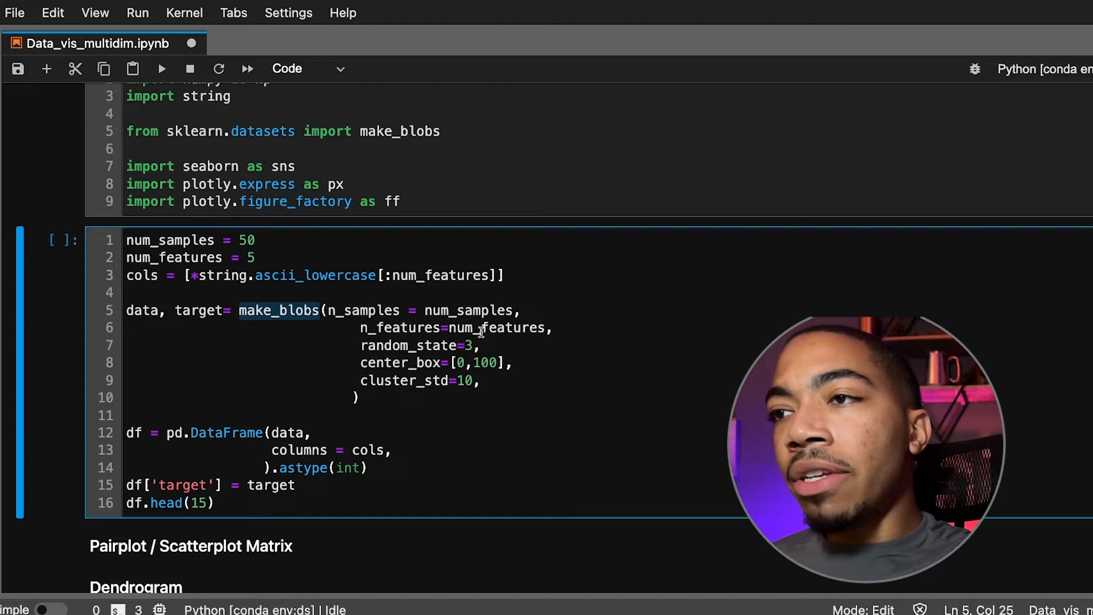
{"action": "left_click", "coordinate": [469, 345]}
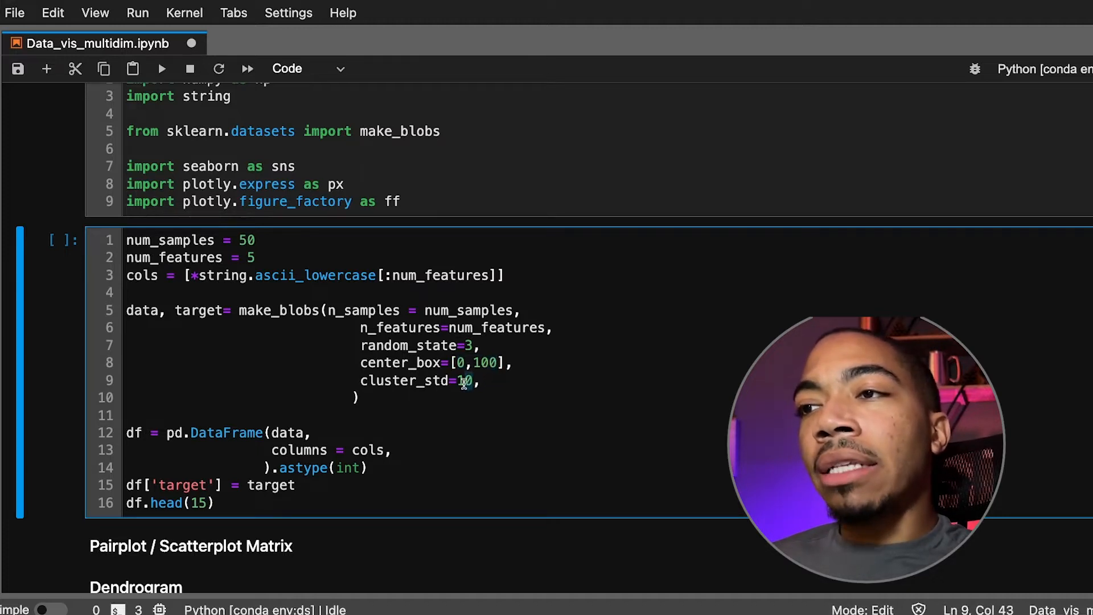
{"action": "scroll", "scroll_direction": "down", "scroll_amount": 3}
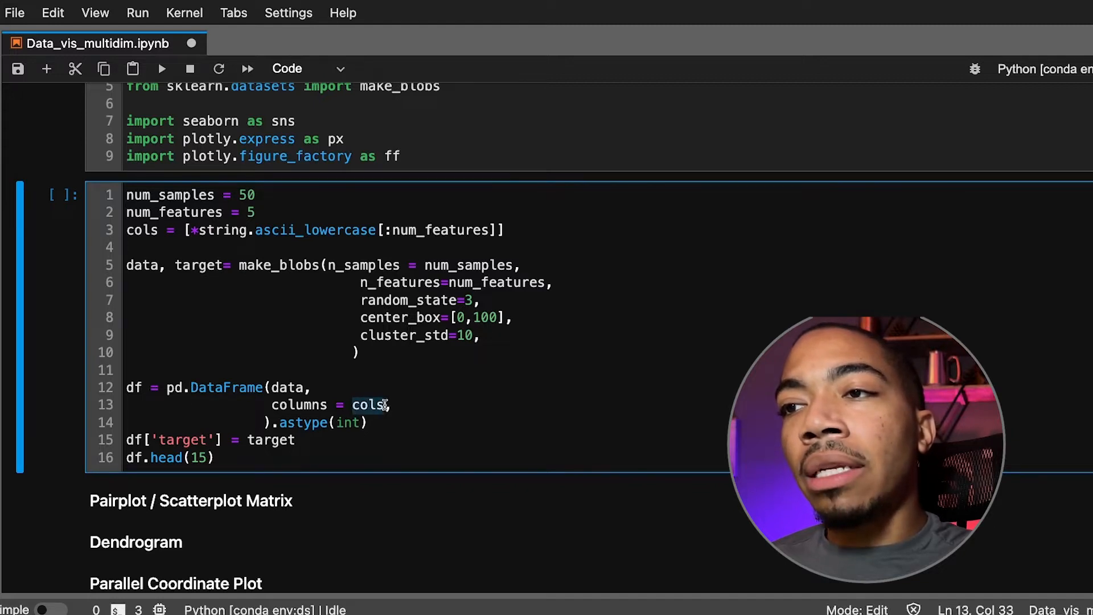
{"action": "mouse_move", "coordinate": [197, 276]}
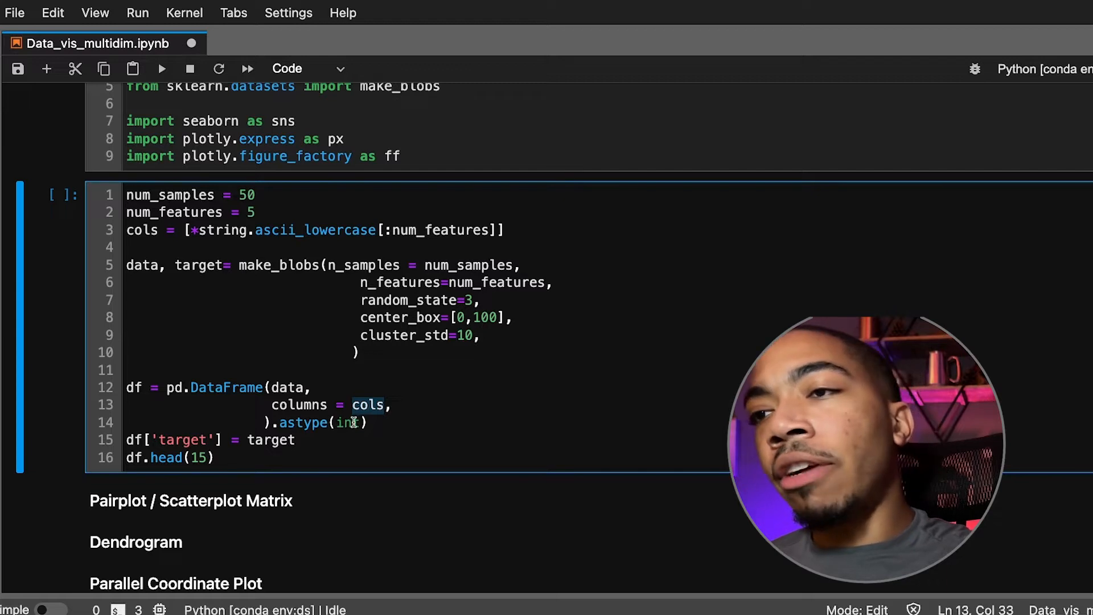
{"action": "mouse_move", "coordinate": [222, 439]}
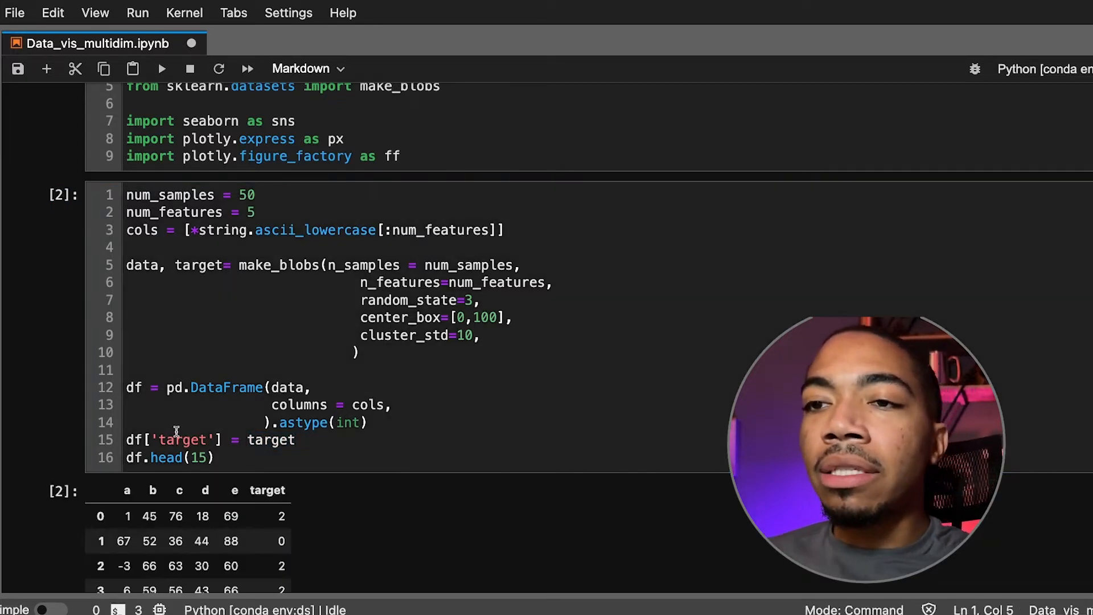
{"action": "scroll", "scroll_direction": "down", "scroll_amount": 3}
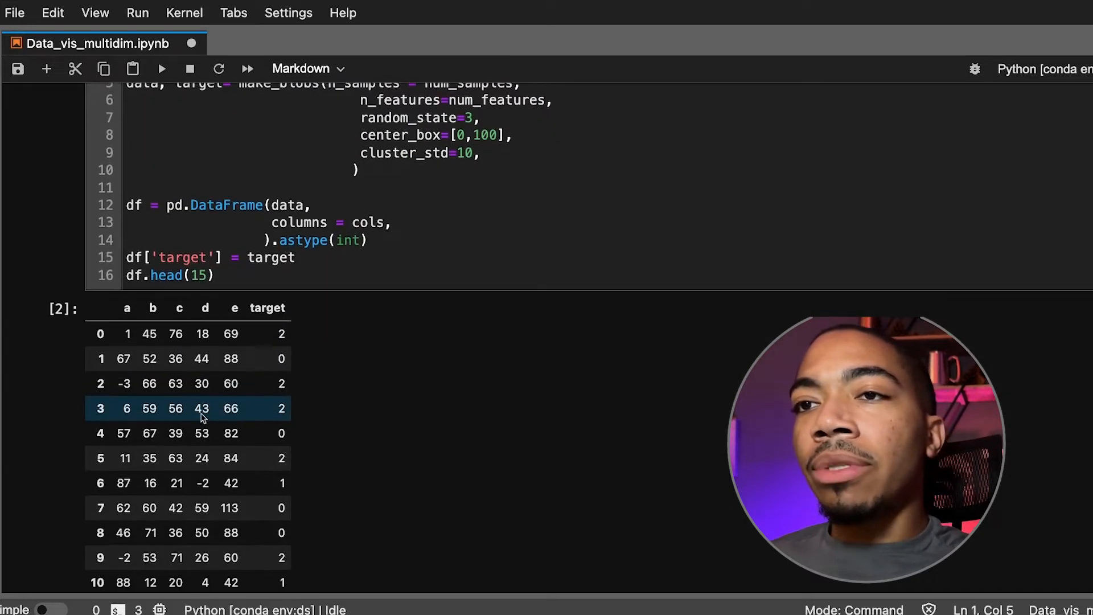
{"action": "scroll", "scroll_direction": "down", "scroll_amount": 3}
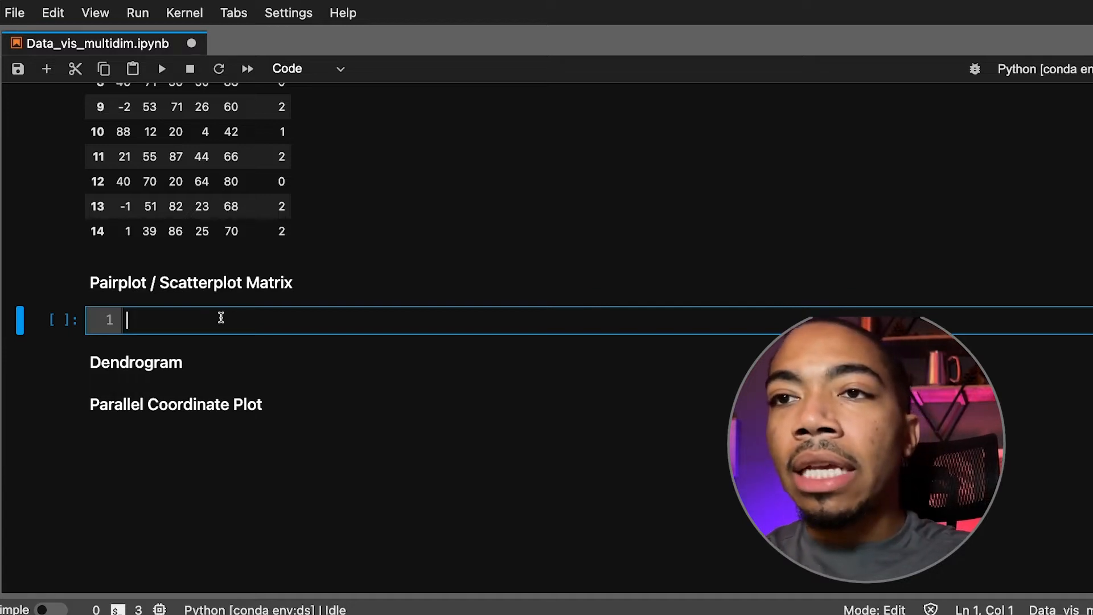
Write g = sns.PairGrid(df, hue = 'target' in the pairplot cell
{"action": "type", "text": "g = sns"}
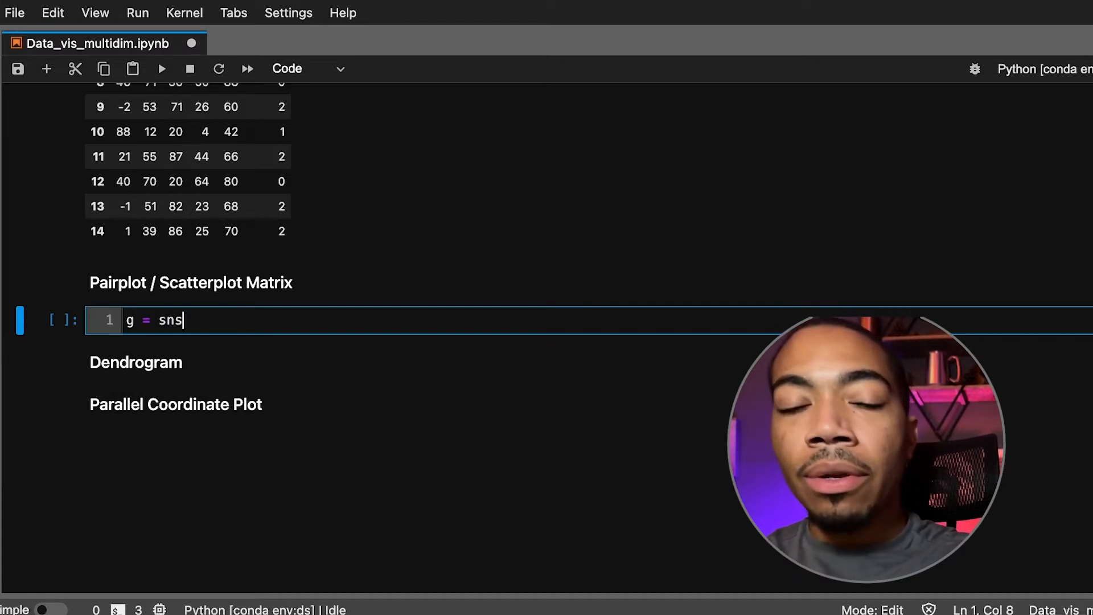
{"action": "type", "text": ".Pait"}
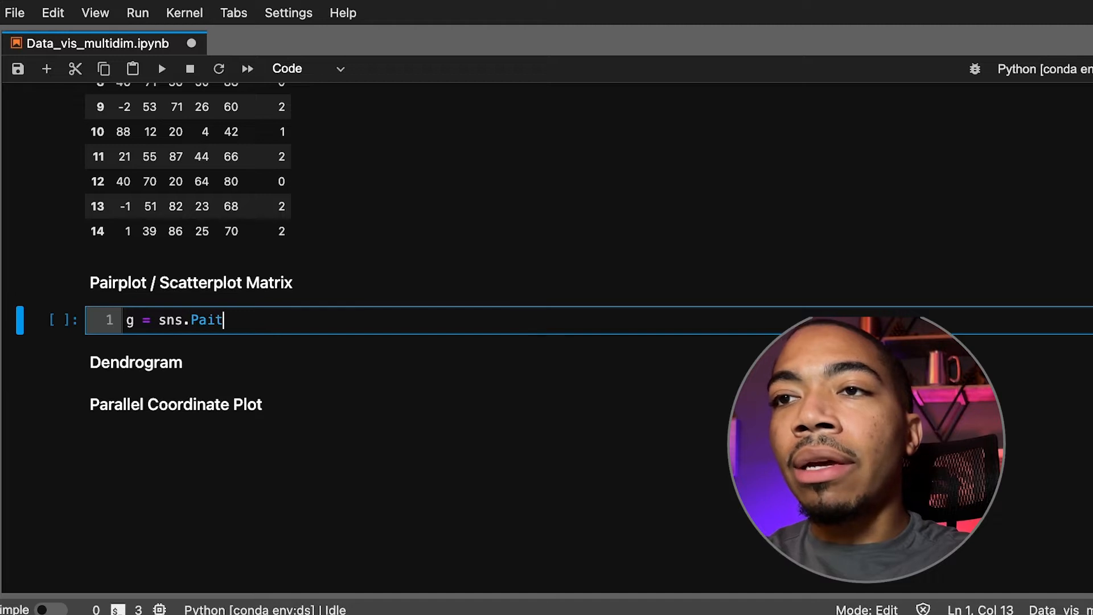
{"action": "type", "text": "rGrid()"}
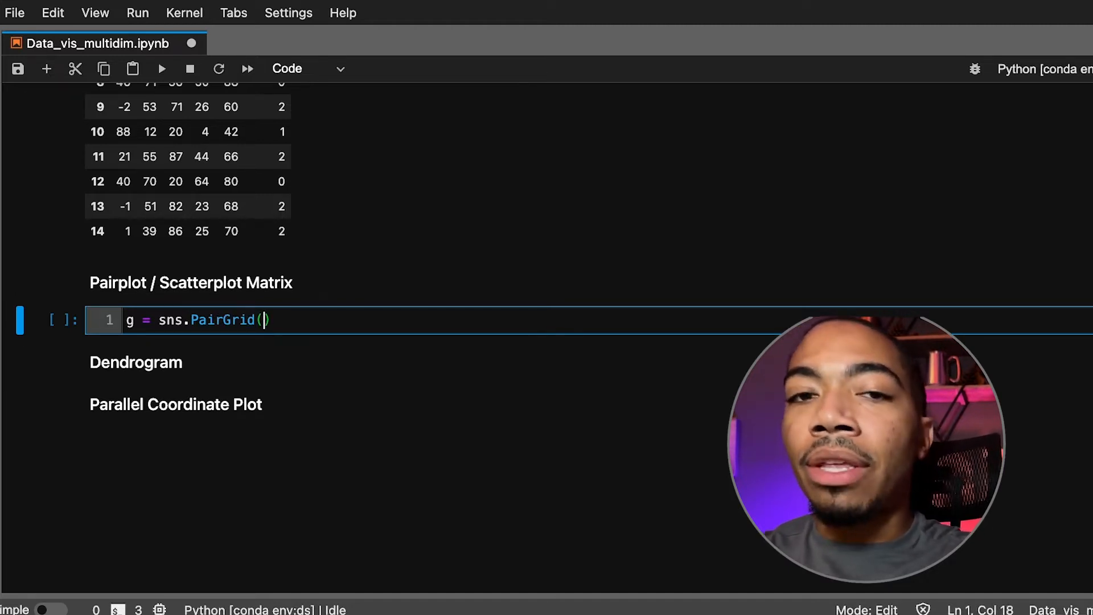
{"action": "type", "text": "df,"}
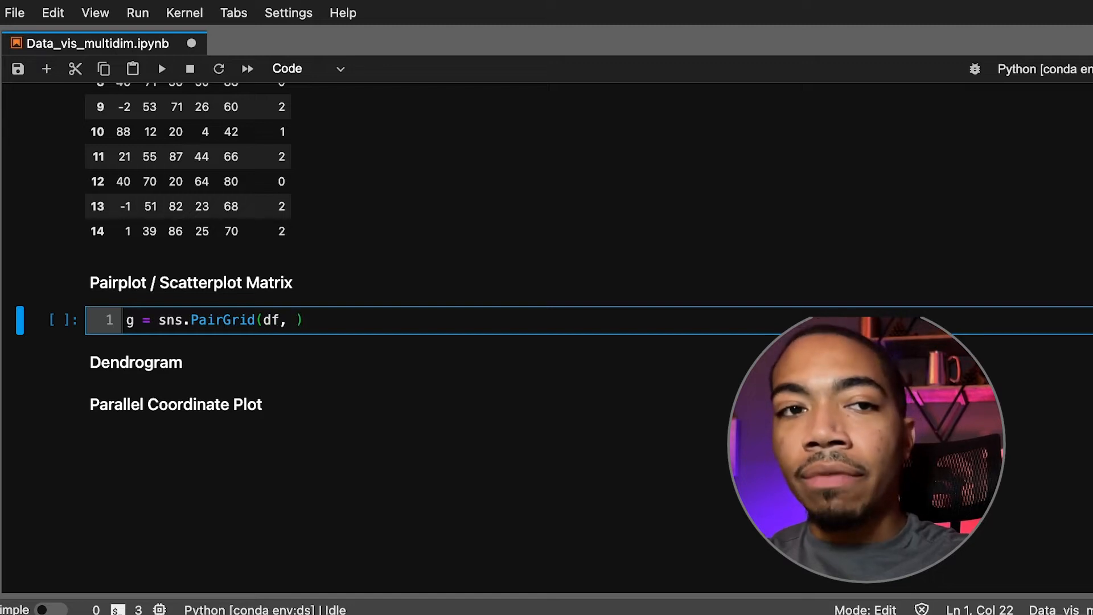
{"action": "type", "text": "hue"}
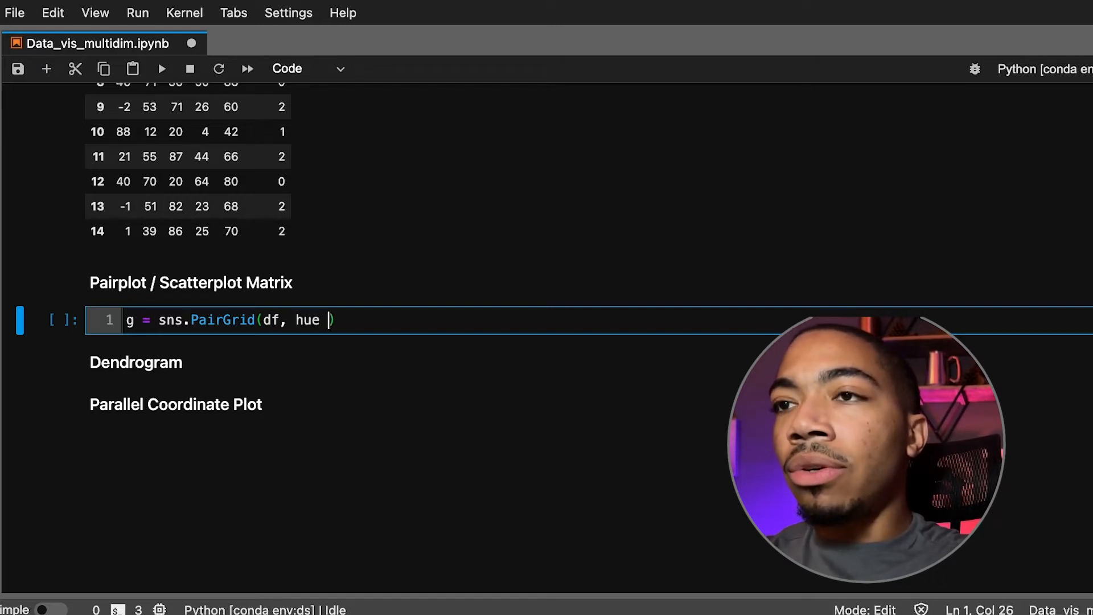
{"action": "type", "text": "= 'tar'"}
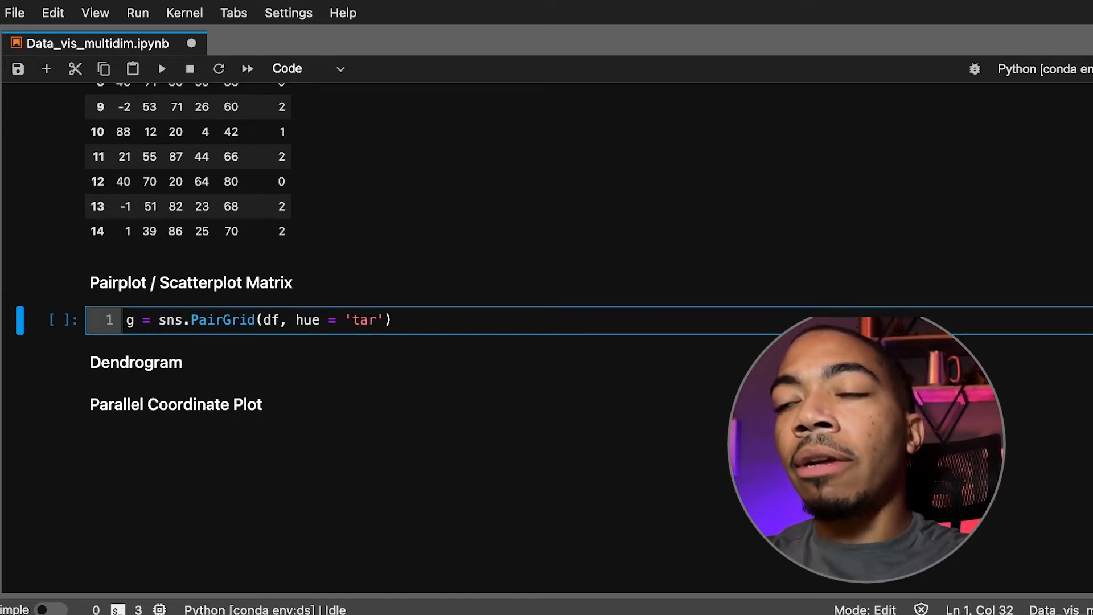
{"action": "type", "text": "get"}
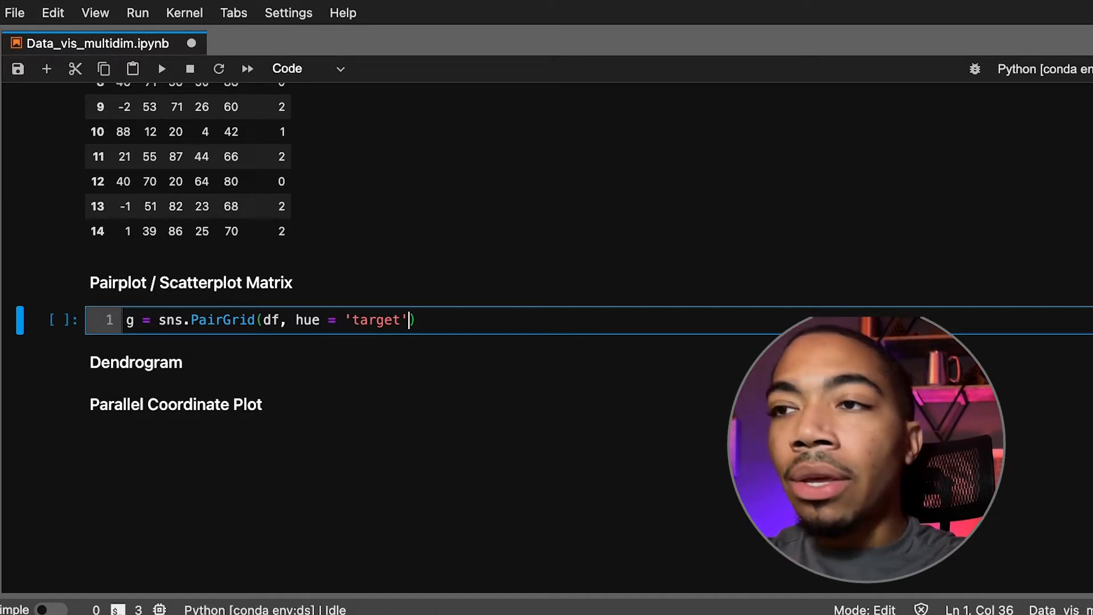
Finish the call with palette = 'tab10', fixing a typo in 'palette'
{"action": "type", "text": ", palle"}
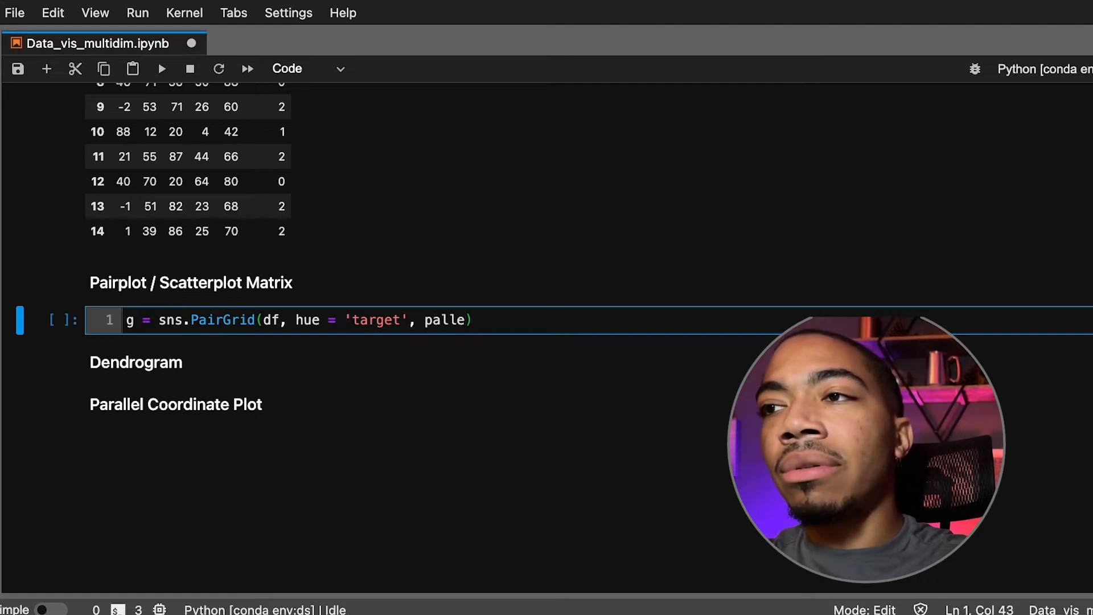
{"action": "key", "text": "Backspace"}
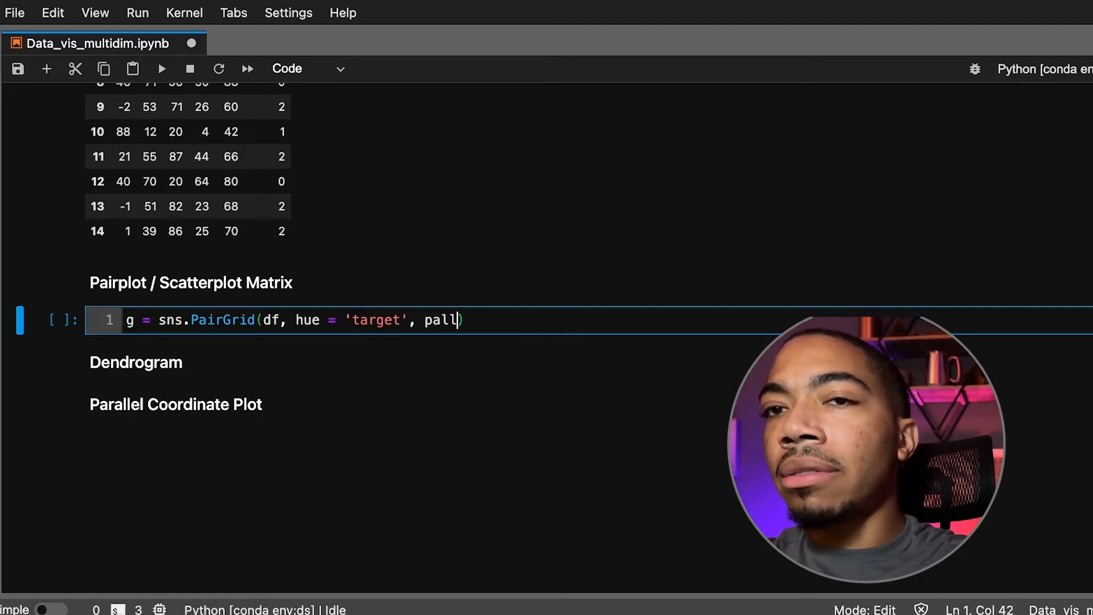
{"action": "type", "text": "ette = 'tab"}
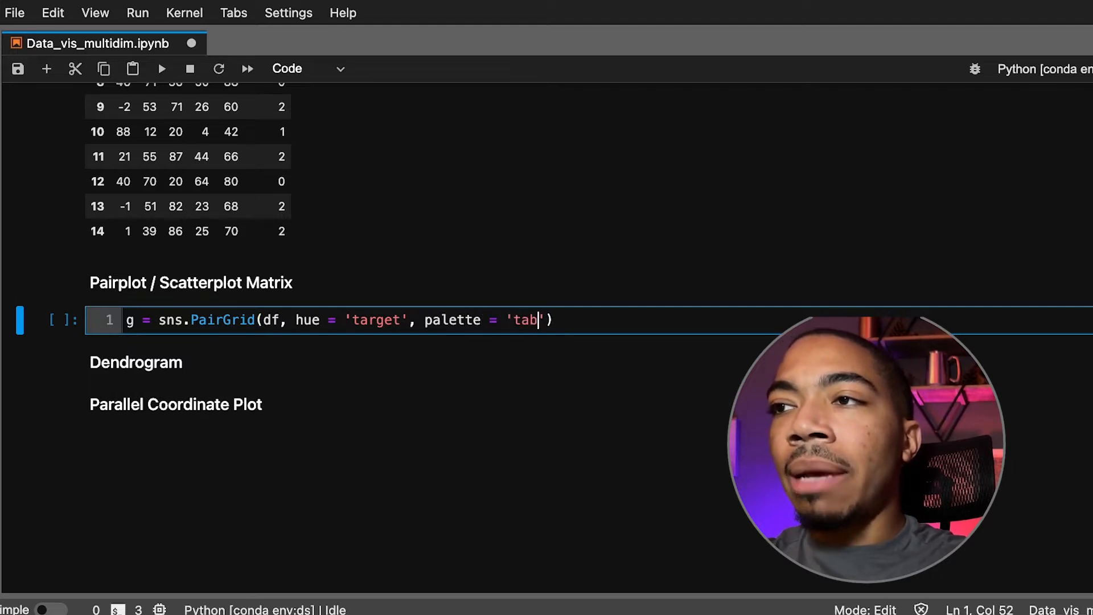
{"action": "type", "text": "10"}
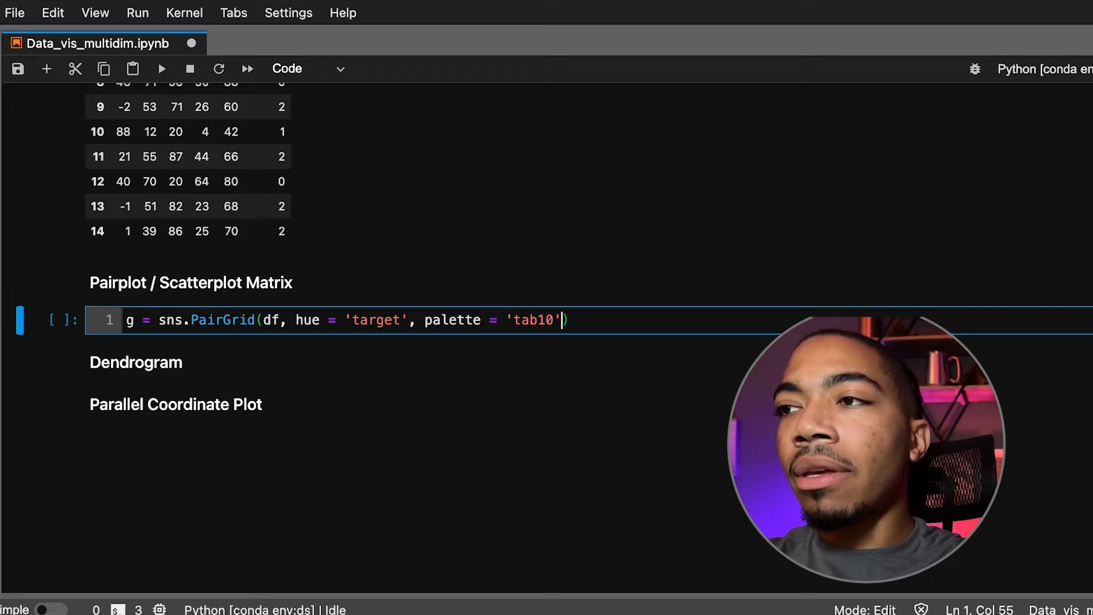
{"action": "type", "text": ")"}
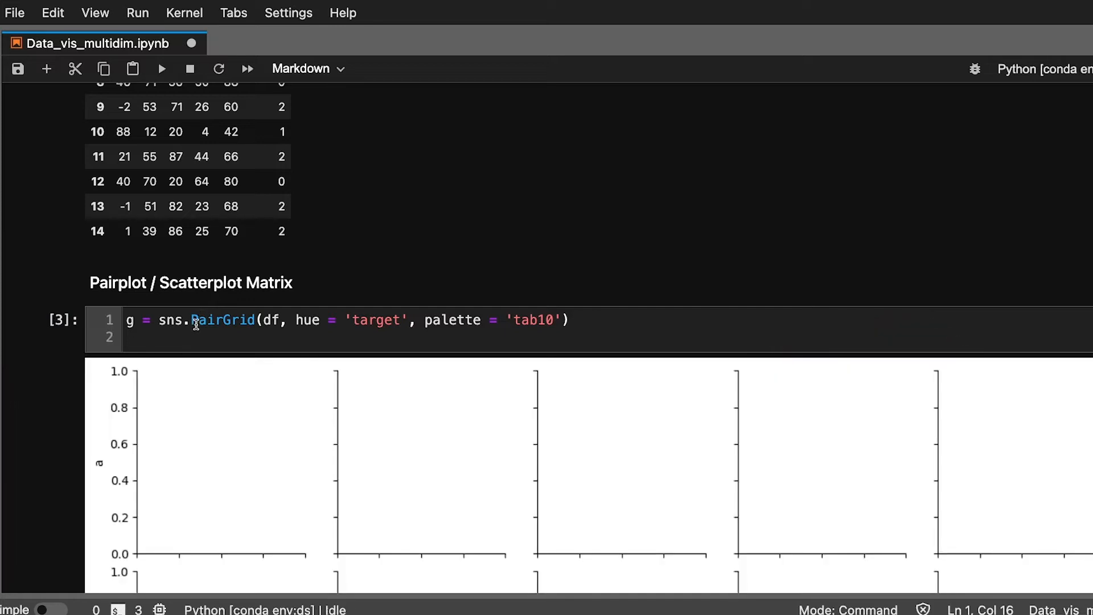
Scroll through the empty five-by-five PairGrid output and return to the cell for a second line
{"action": "scroll", "scroll_direction": "down", "scroll_amount": 3}
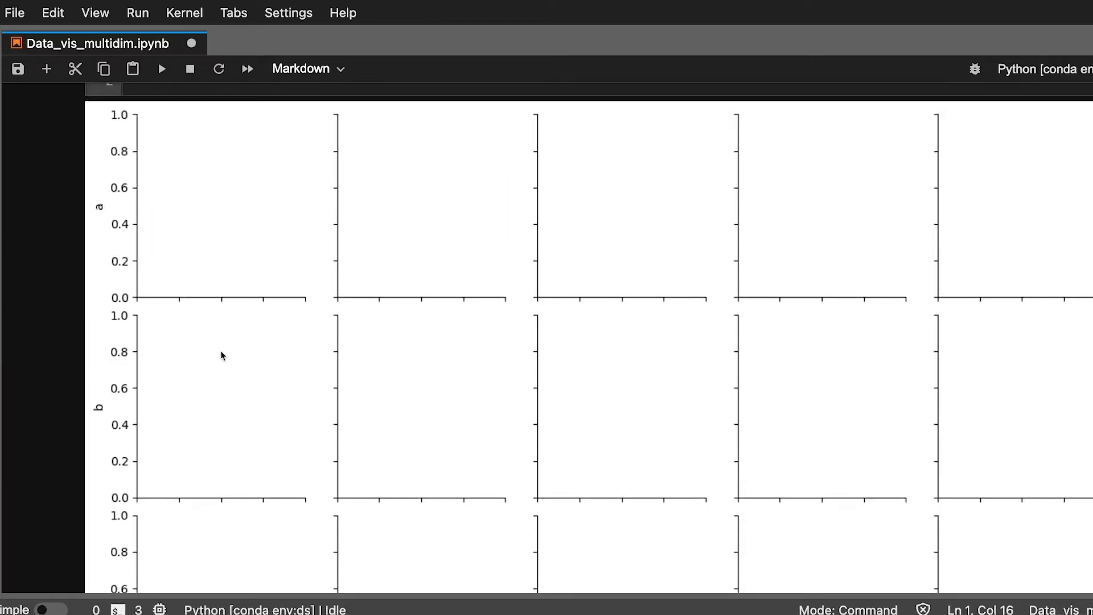
{"action": "scroll", "scroll_direction": "down", "scroll_amount": 3}
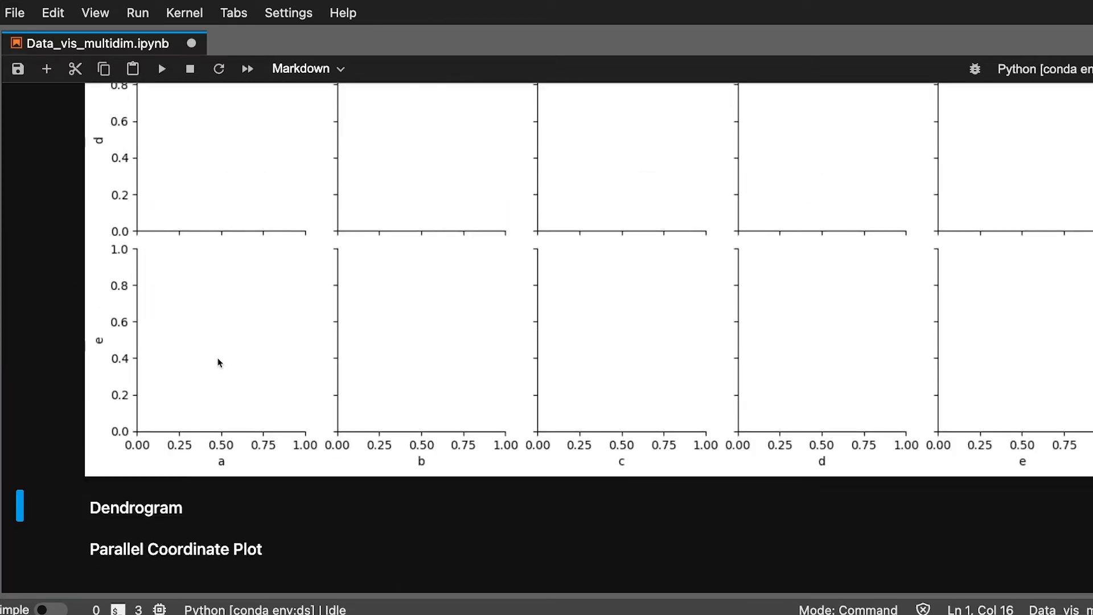
{"action": "scroll", "scroll_direction": "up", "scroll_amount": 3}
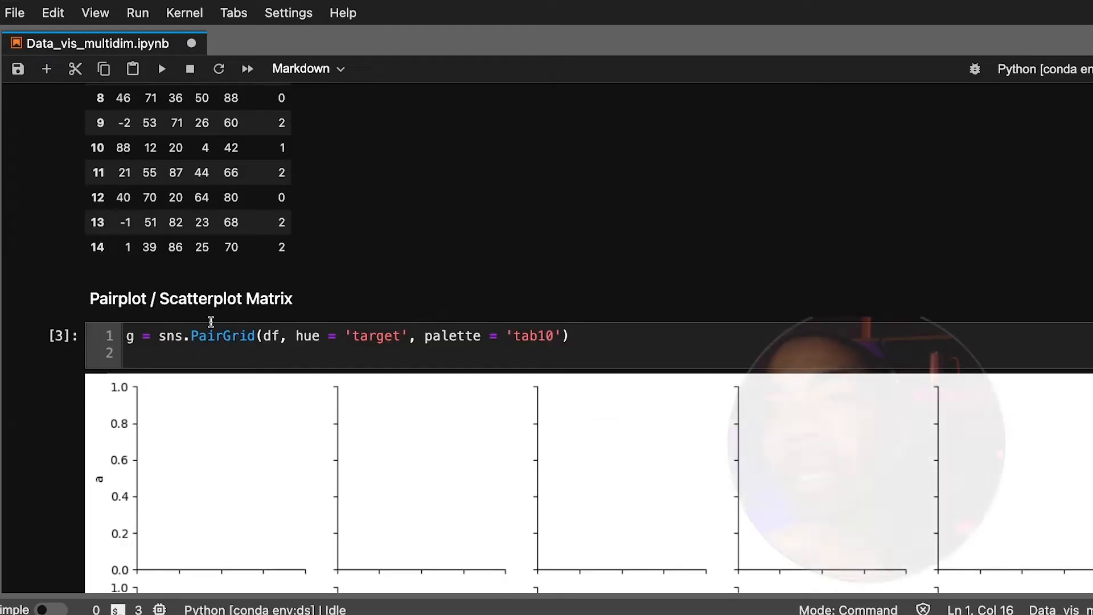
{"action": "left_click", "coordinate": [214, 352]}
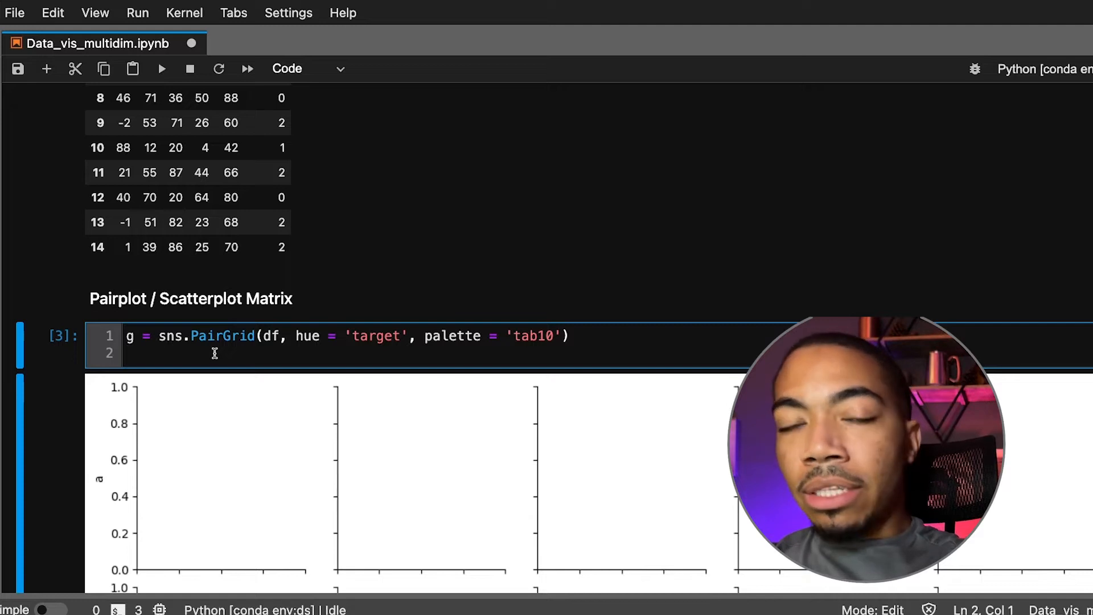
Add g.map_upper(sns.scatterplot) as line 2, correcting the method name, and run the cell
{"action": "type", "text": "g."}
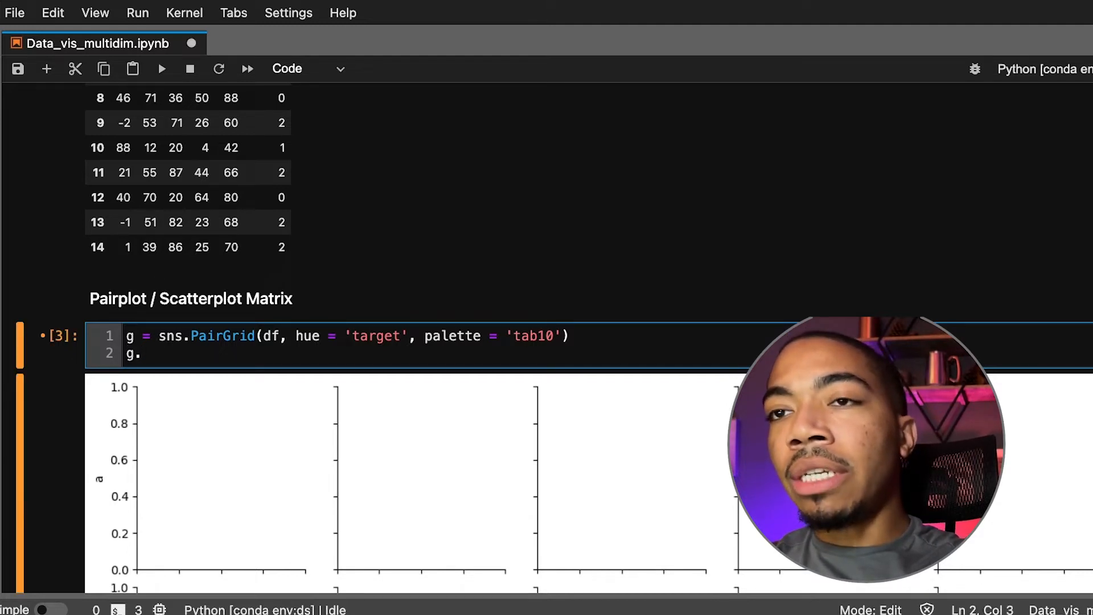
{"action": "type", "text": ".map.up"}
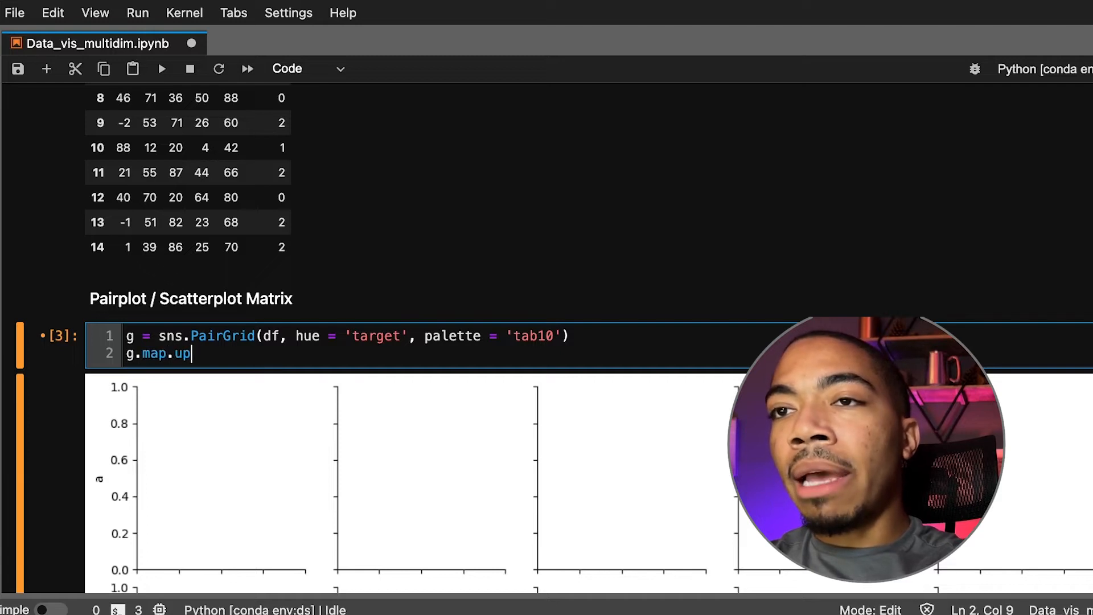
{"action": "key", "text": "Backspace"}
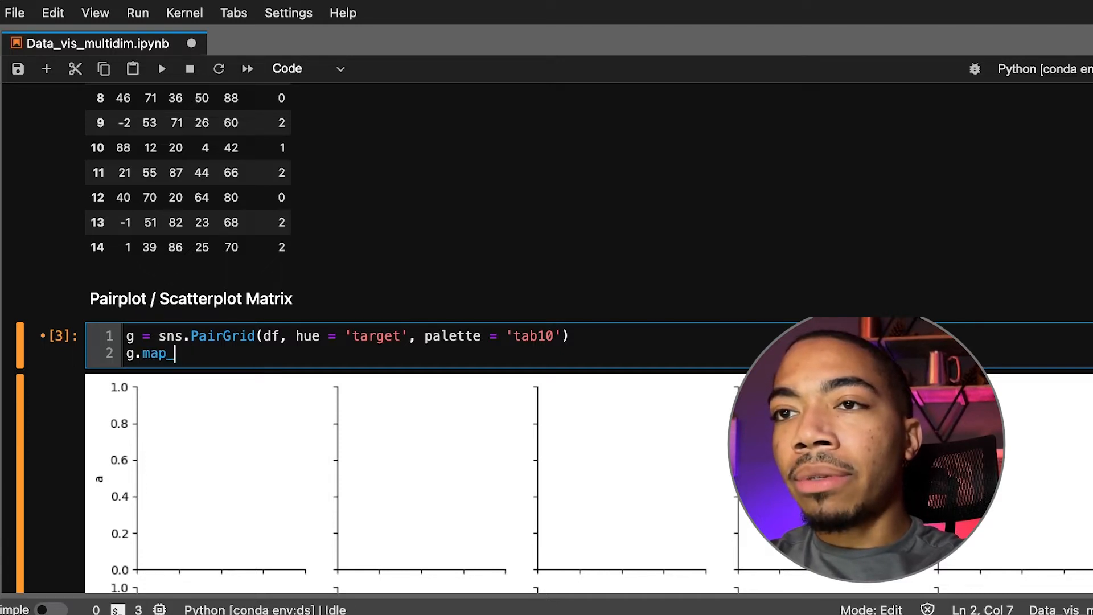
{"action": "type", "text": "upper()"}
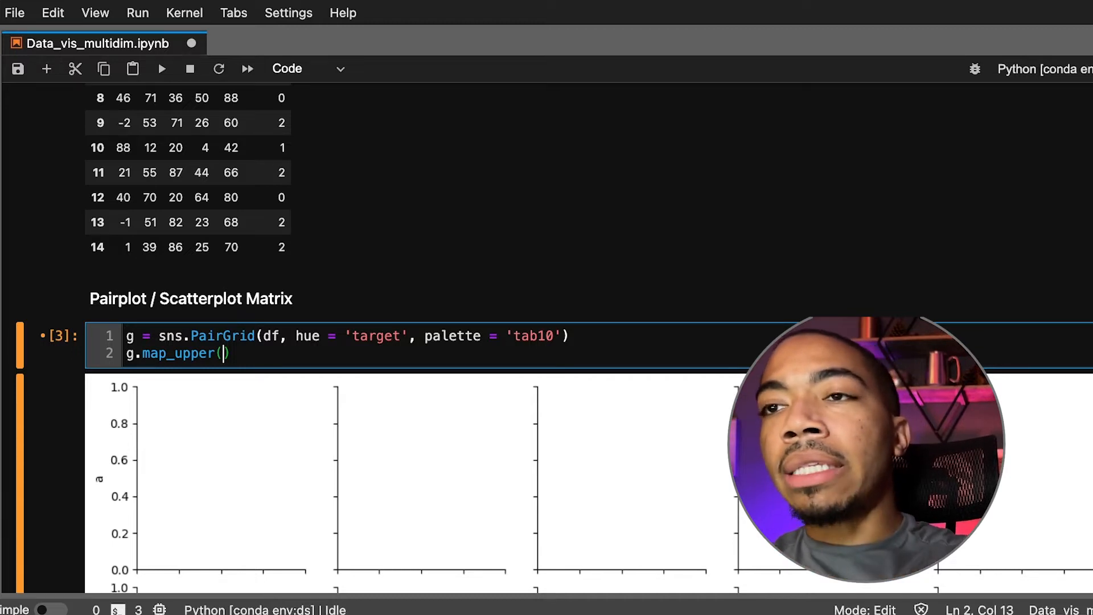
{"action": "type", "text": "sns.sca"}
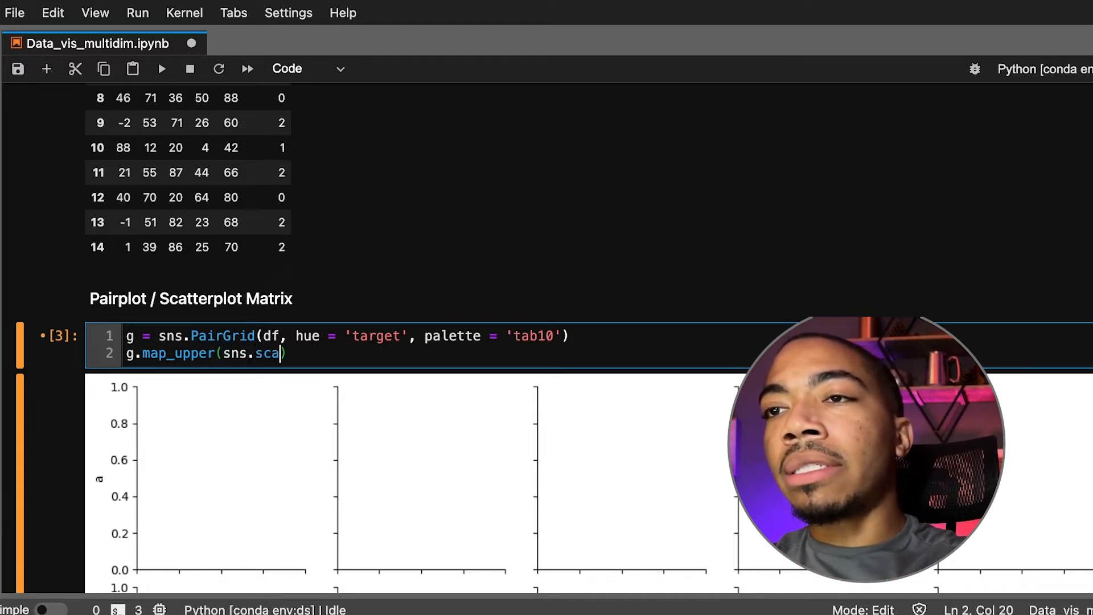
{"action": "type", "text": "tterplot"}
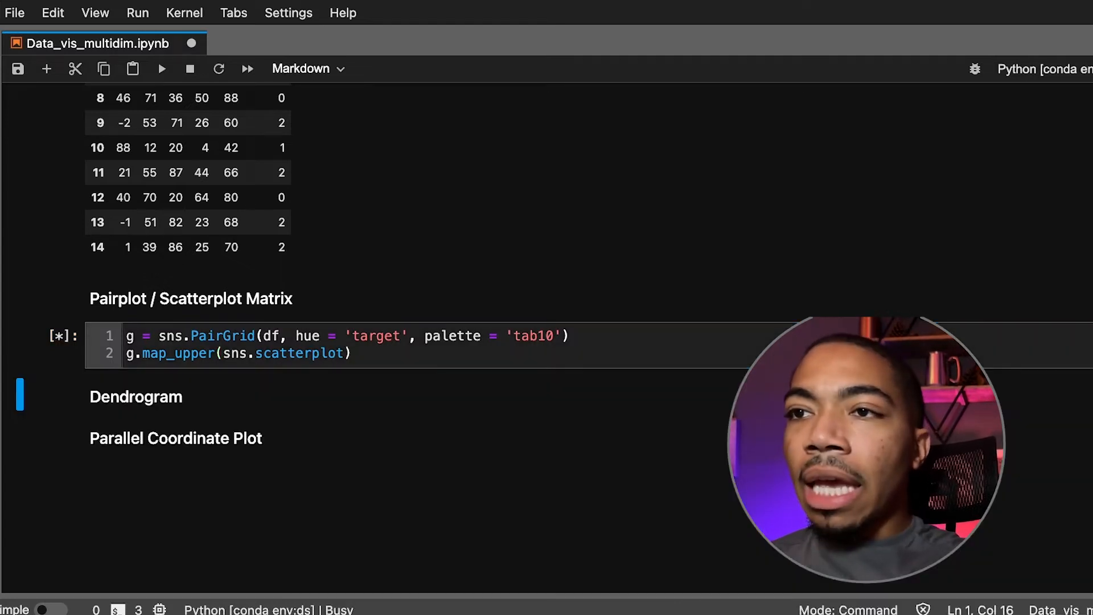
Inspect the target-coloured upper-triangle scatterplots, then return to the end of line 2
{"action": "left_click", "coordinate": [162, 68]}
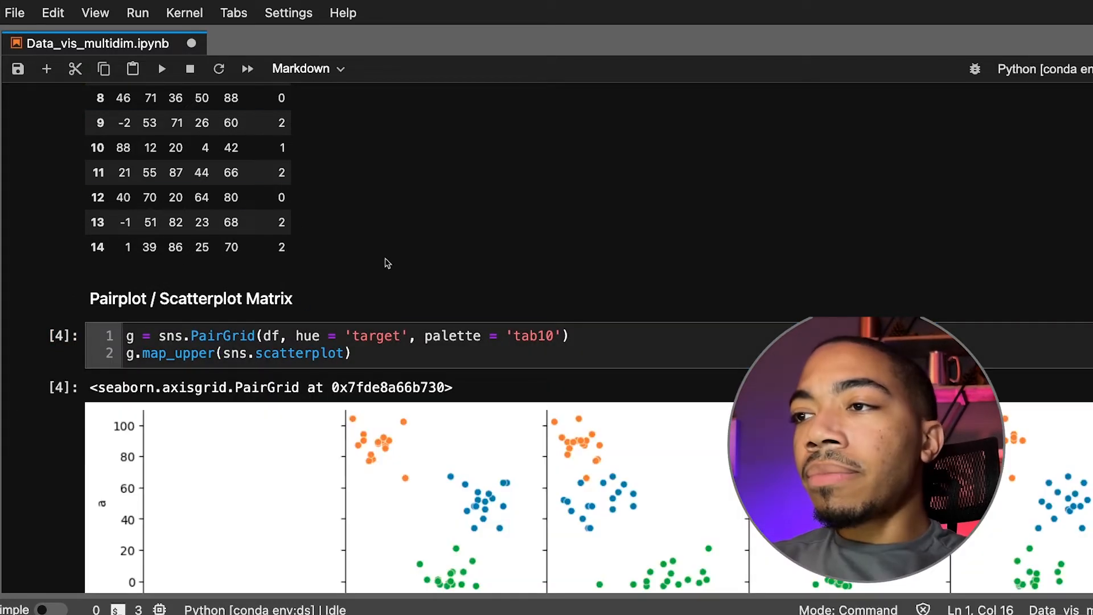
{"action": "scroll", "scroll_direction": "down", "scroll_amount": 3}
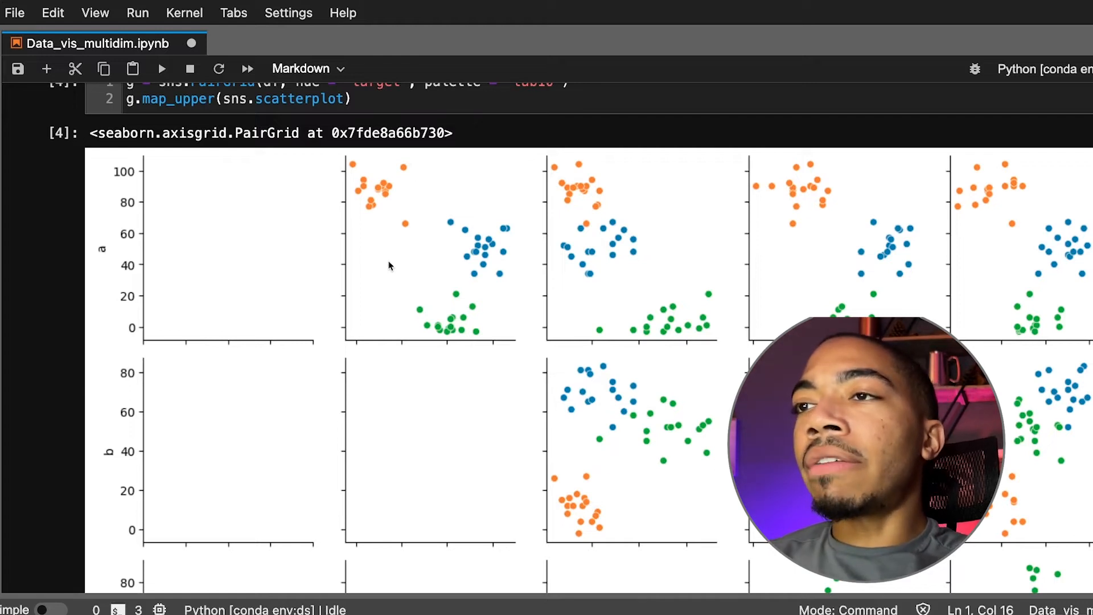
{"action": "scroll", "scroll_direction": "down", "scroll_amount": 3}
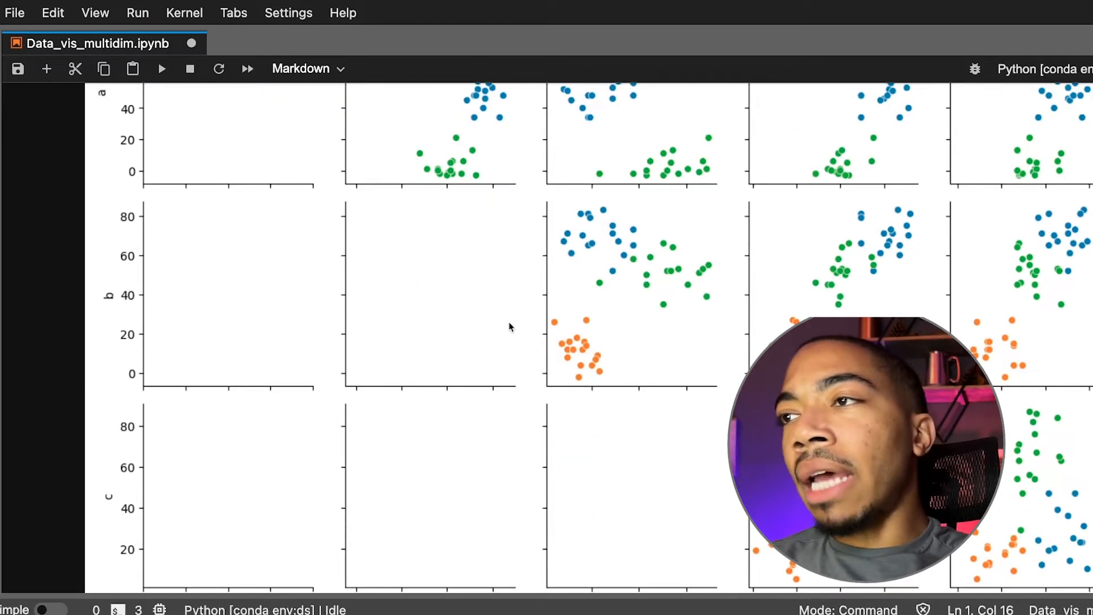
{"action": "scroll", "scroll_direction": "up", "scroll_amount": 3}
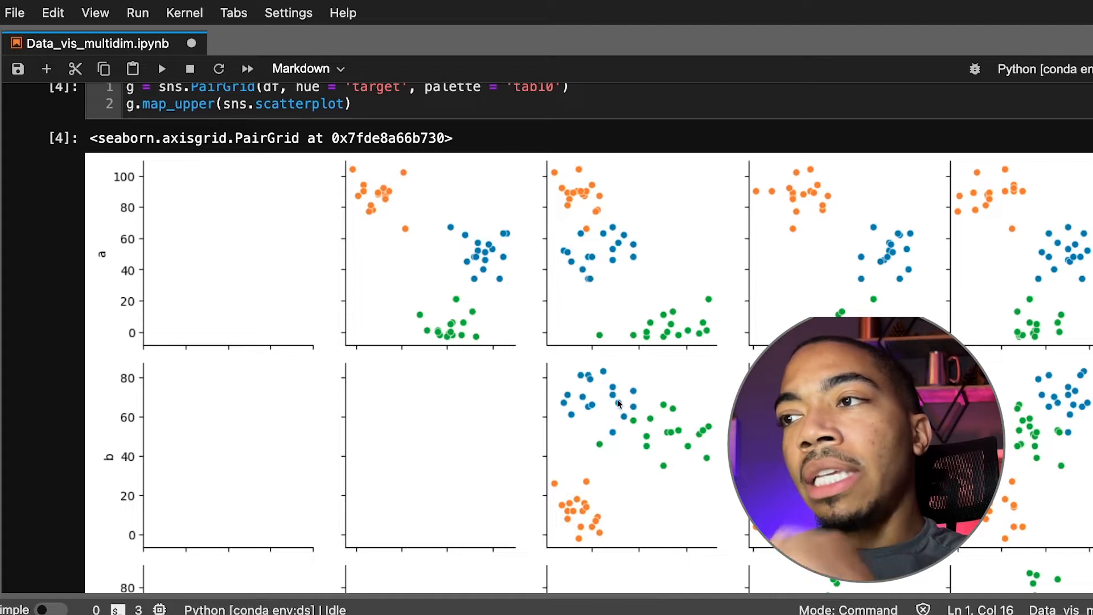
{"action": "mouse_move", "coordinate": [552, 240]}
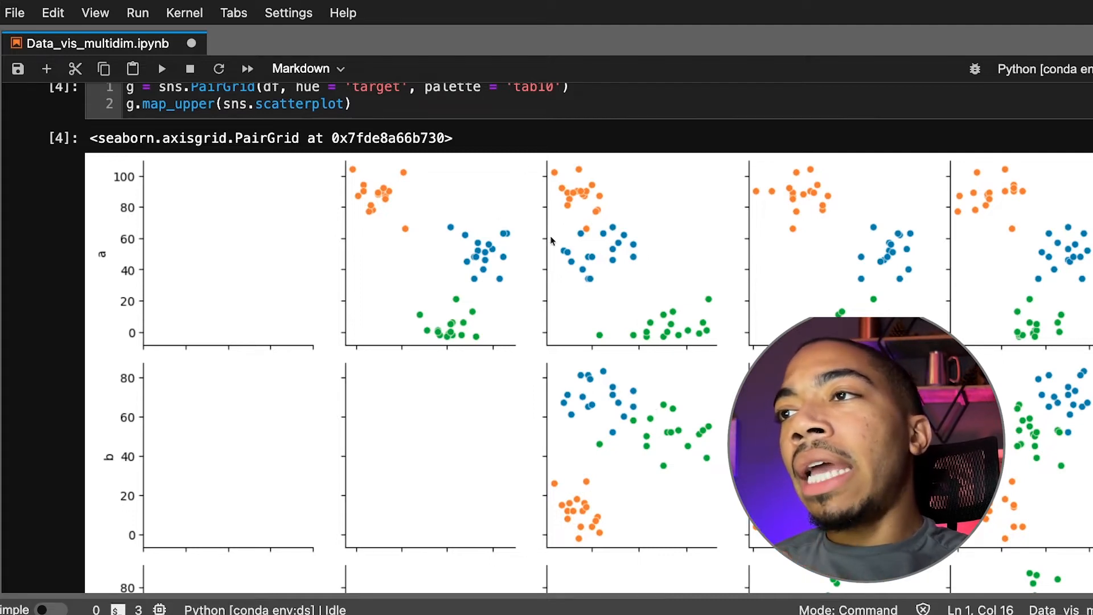
{"action": "mouse_move", "coordinate": [589, 219]}
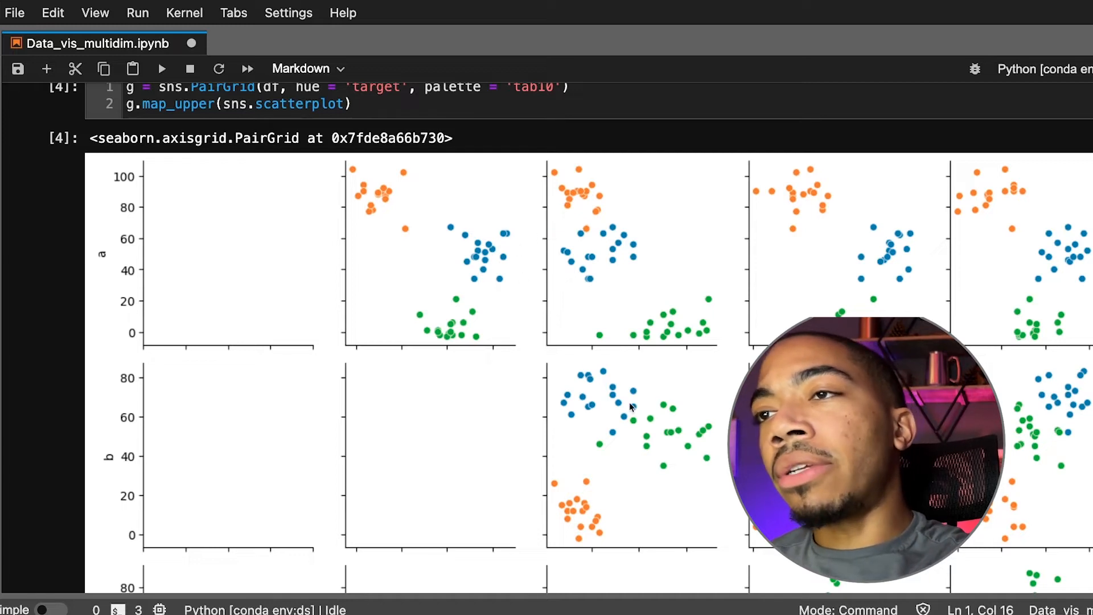
{"action": "scroll", "scroll_direction": "up", "scroll_amount": 3}
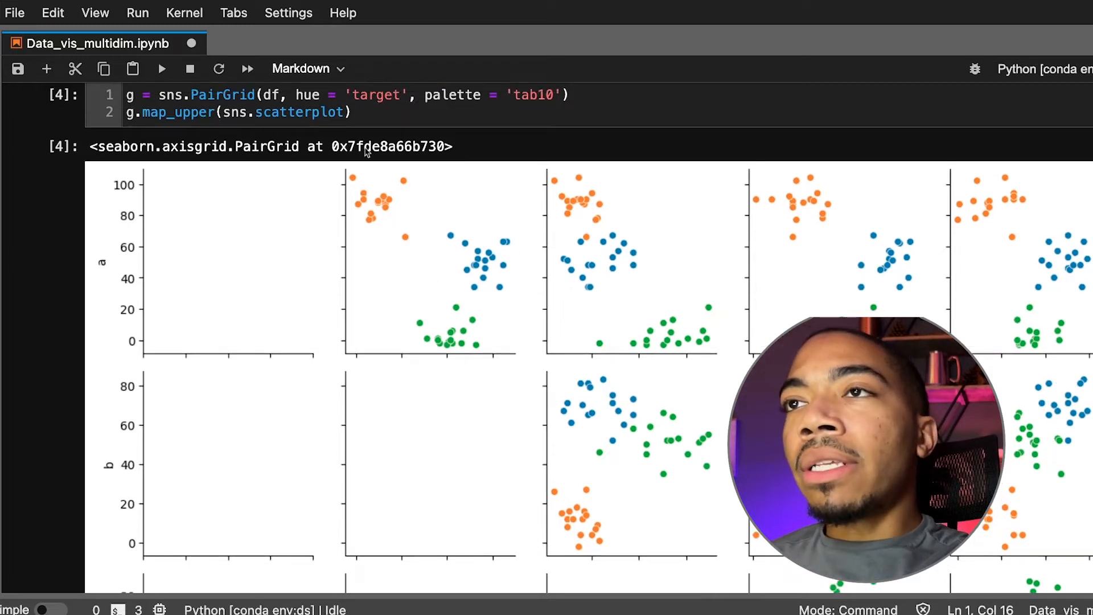
{"action": "left_click", "coordinate": [356, 112]}
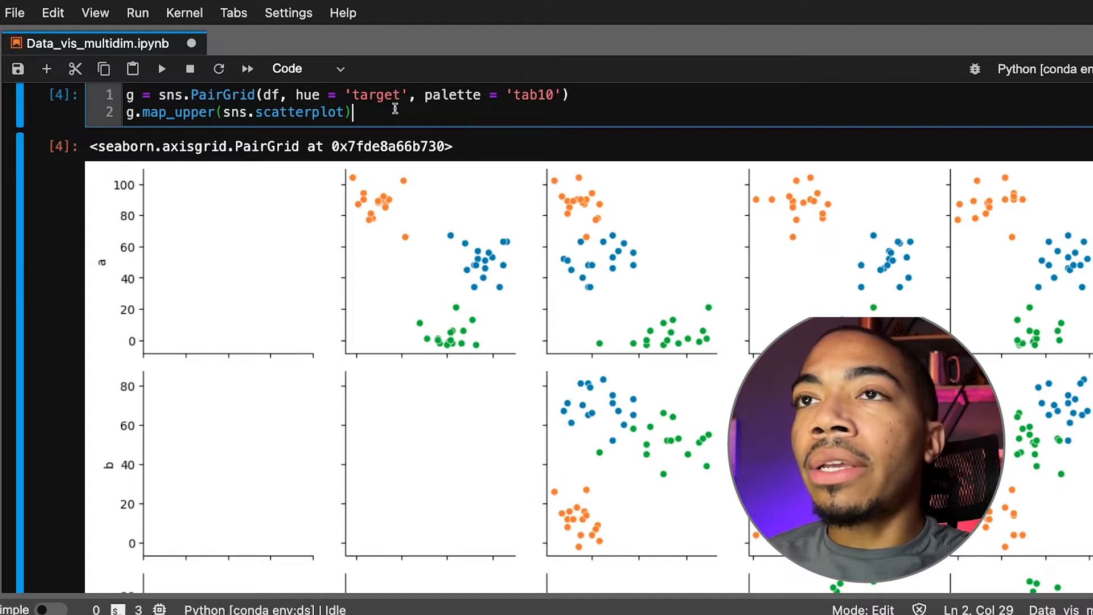
Add a third line g.map_diag(sns.kdeplot) to the PairGrid cell
{"action": "type", "text": "g"}
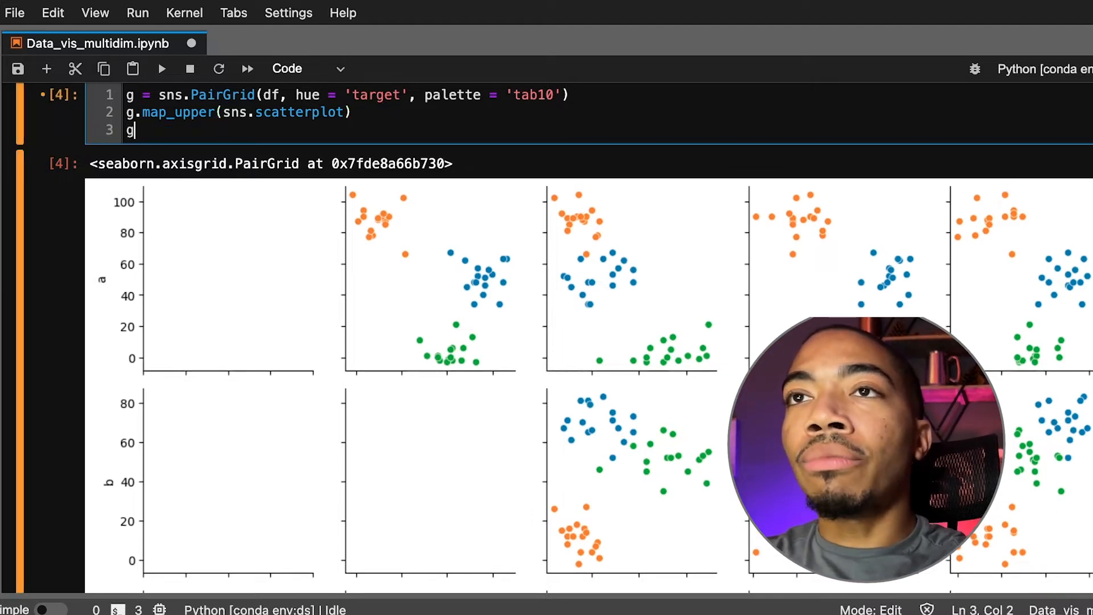
{"action": "type", "text": ".map"}
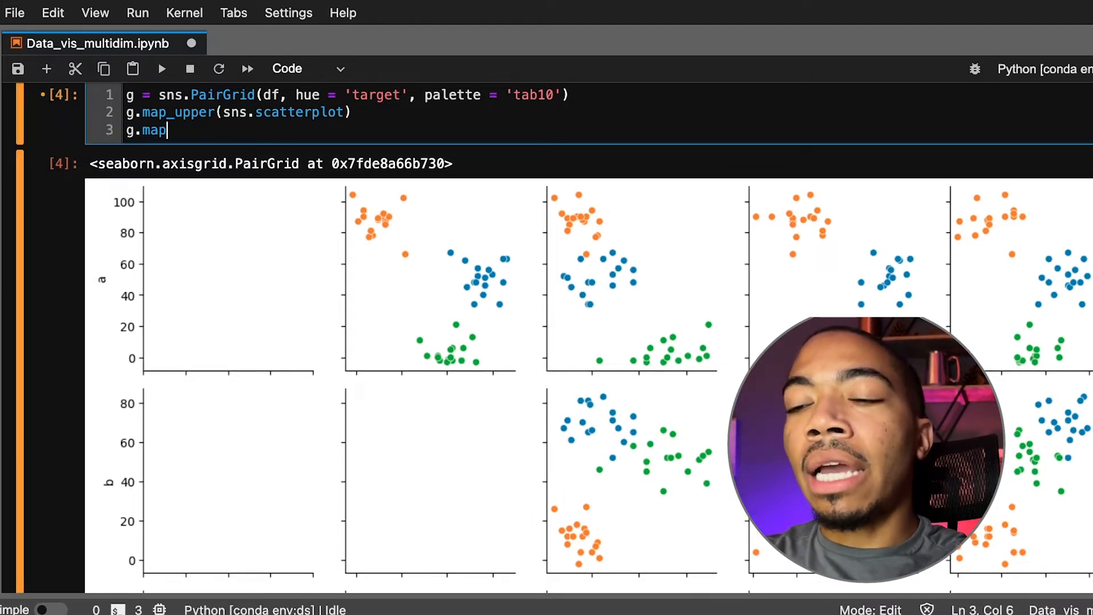
{"action": "type", "text": "_dia"}
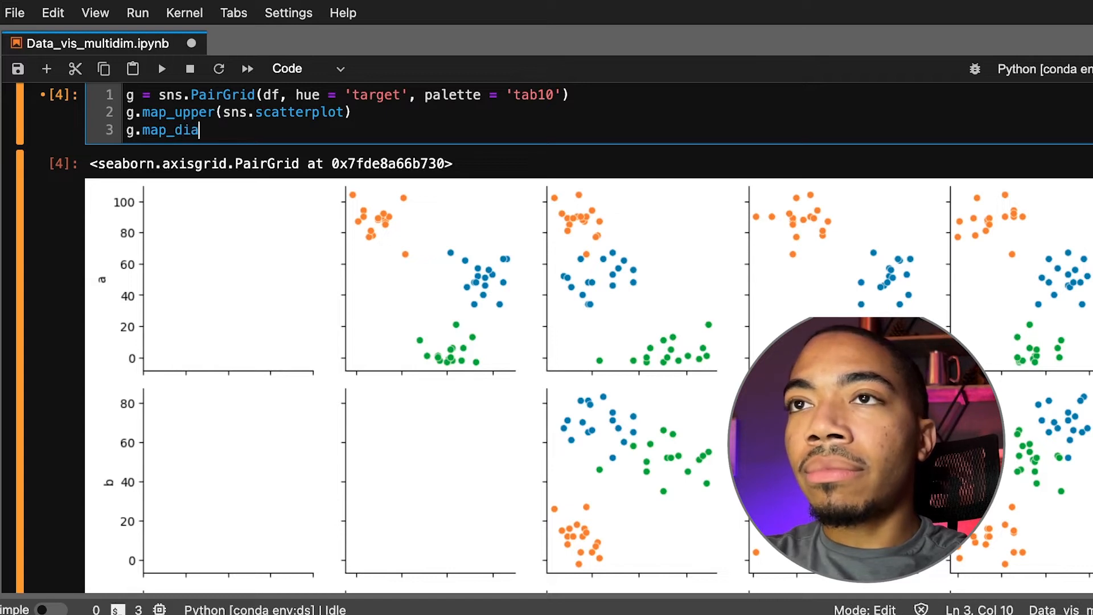
{"action": "type", "text": "g()"}
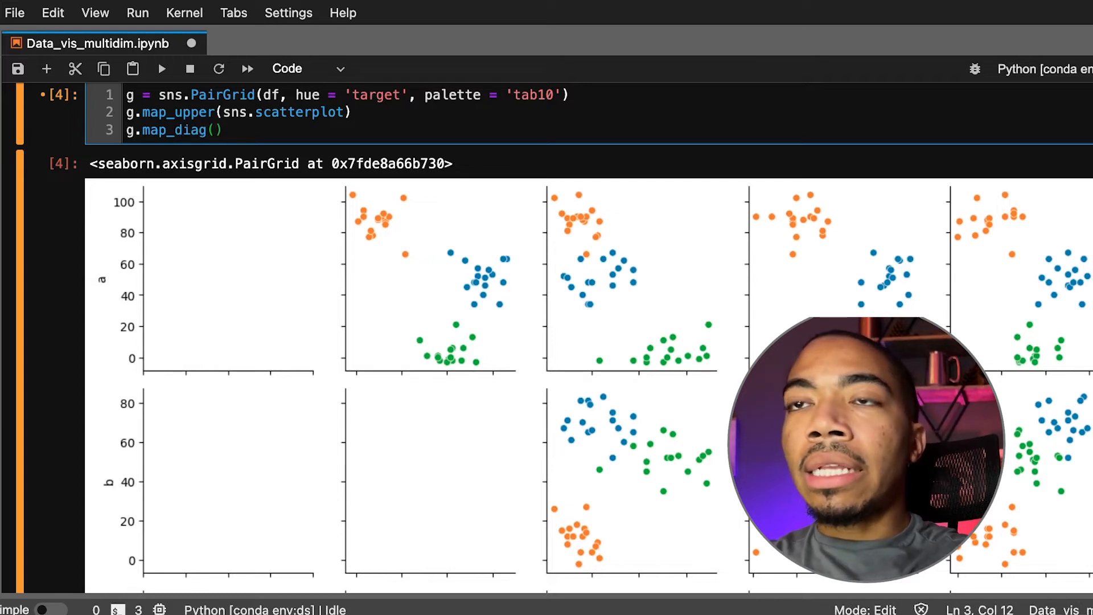
{"action": "type", "text": "sns"}
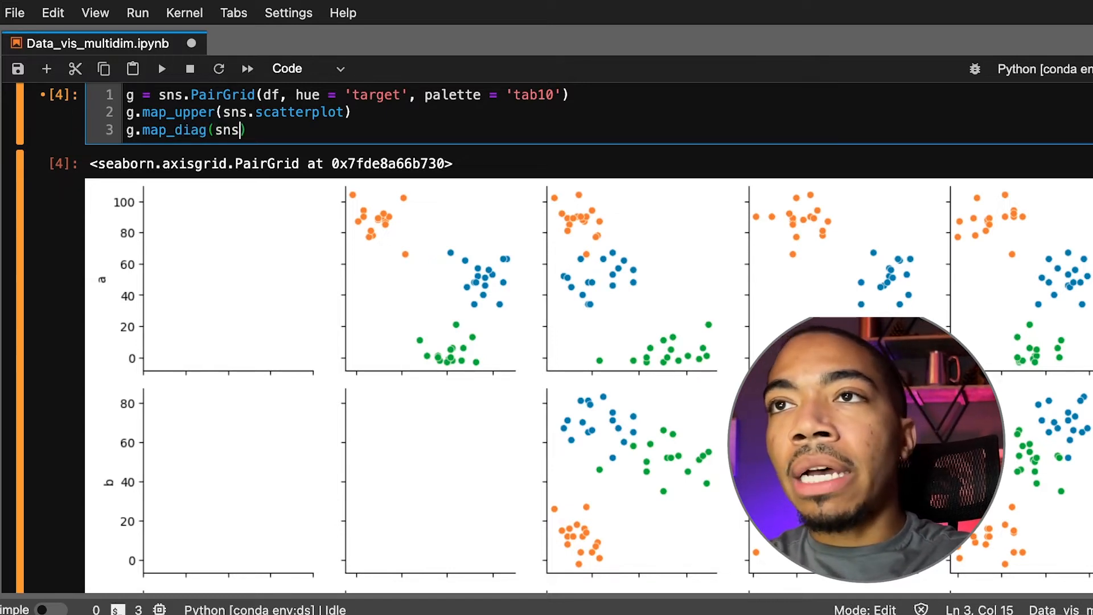
{"action": "type", "text": "kdeplot"}
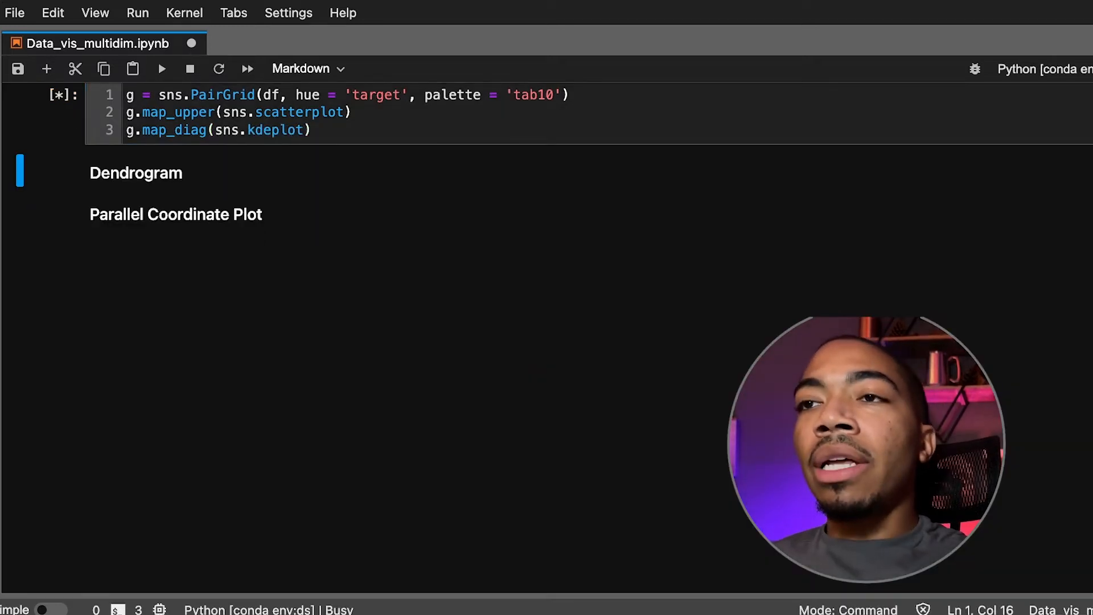
Run the cell and scroll to the grid with KDE curves on its diagonal
{"action": "left_click", "coordinate": [160, 68]}
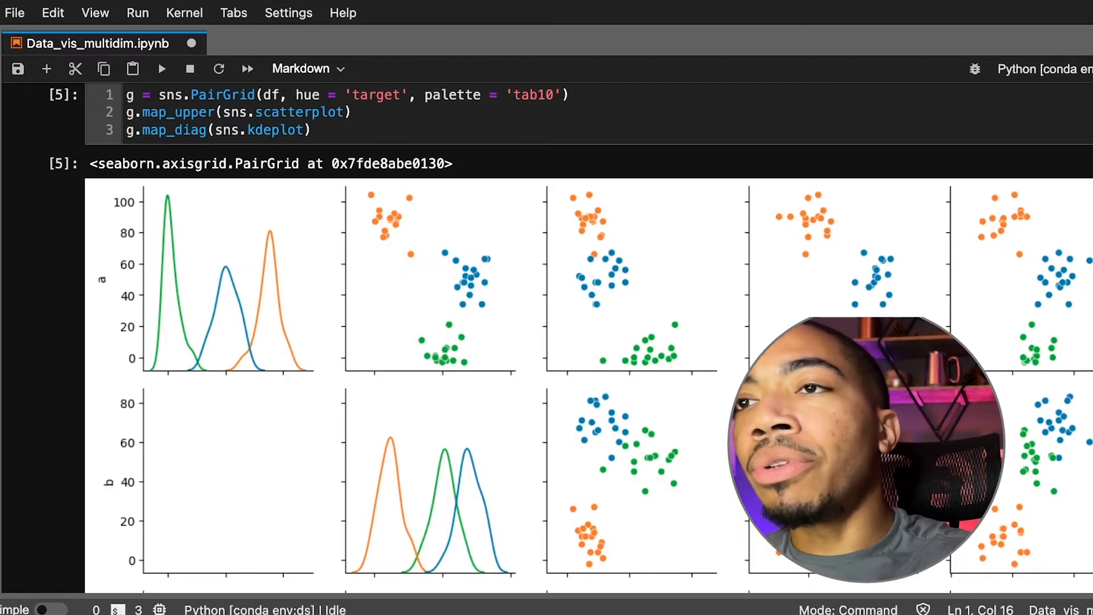
{"action": "scroll", "scroll_direction": "down", "scroll_amount": 3}
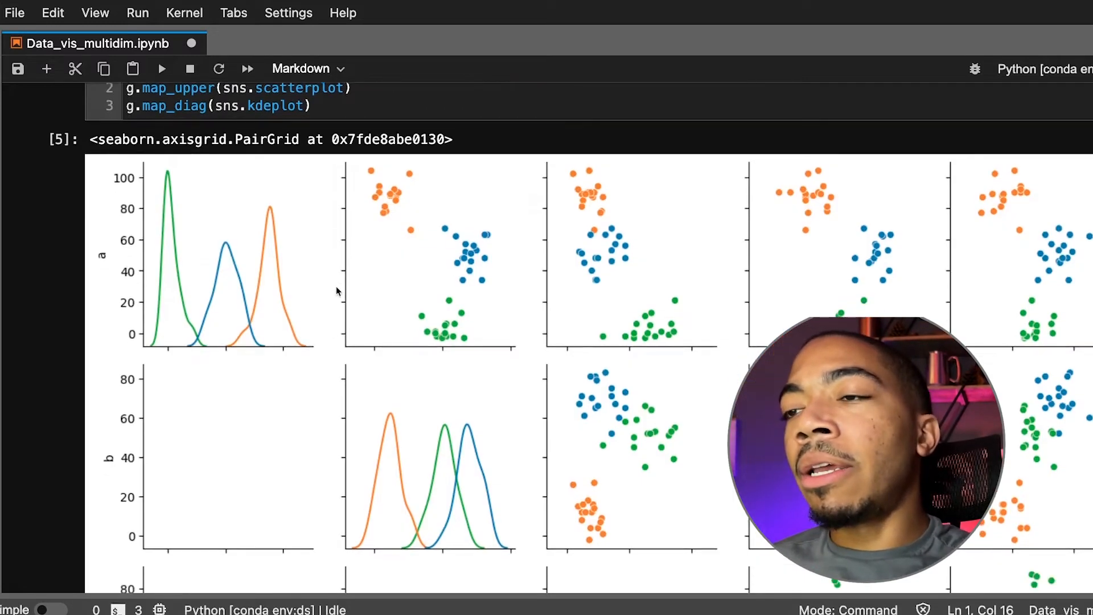
{"action": "scroll", "scroll_direction": "down", "scroll_amount": 3}
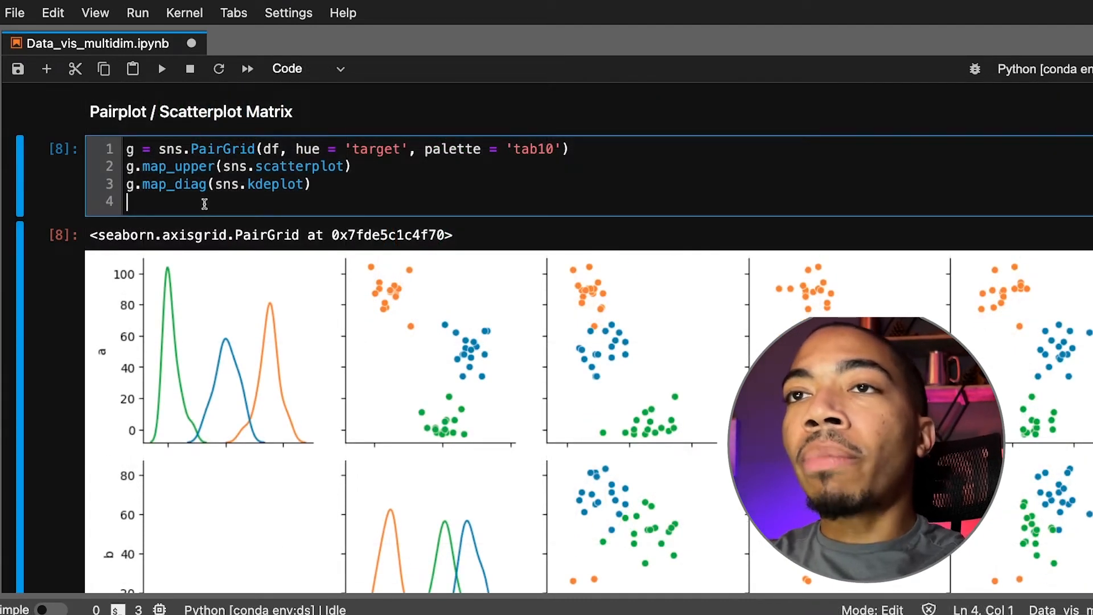
{"action": "type", "text": "g.map"}
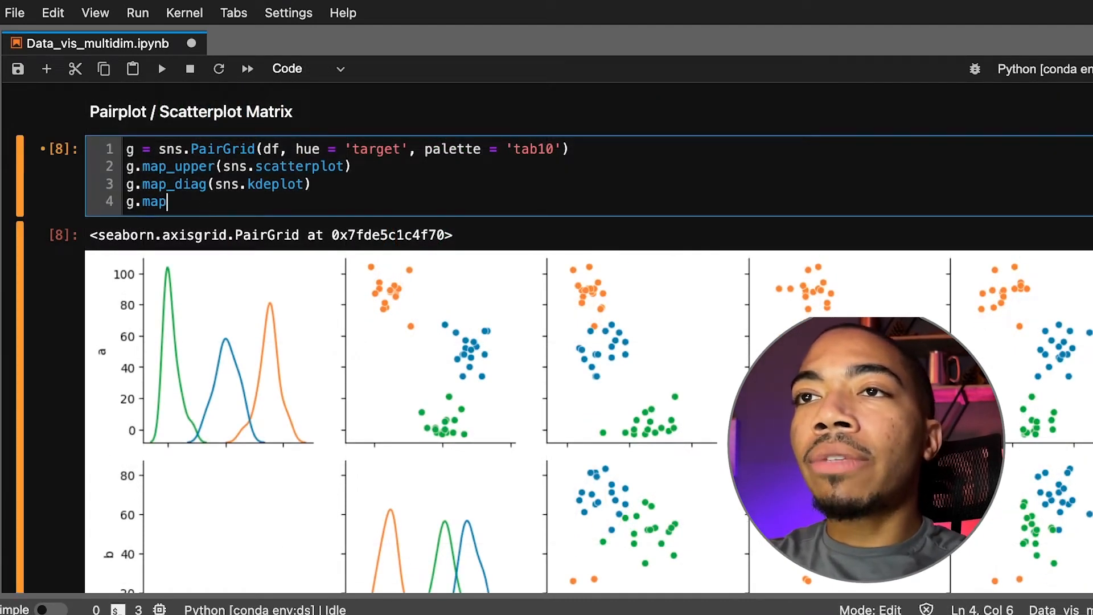
{"action": "type", "text": "_"}
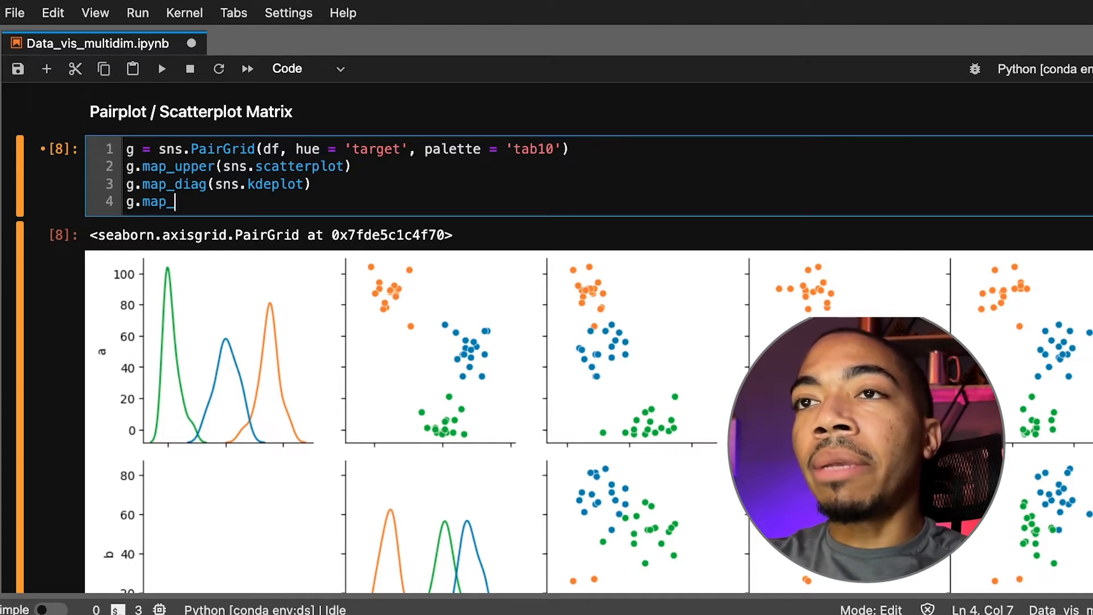
{"action": "type", "text": "lower"}
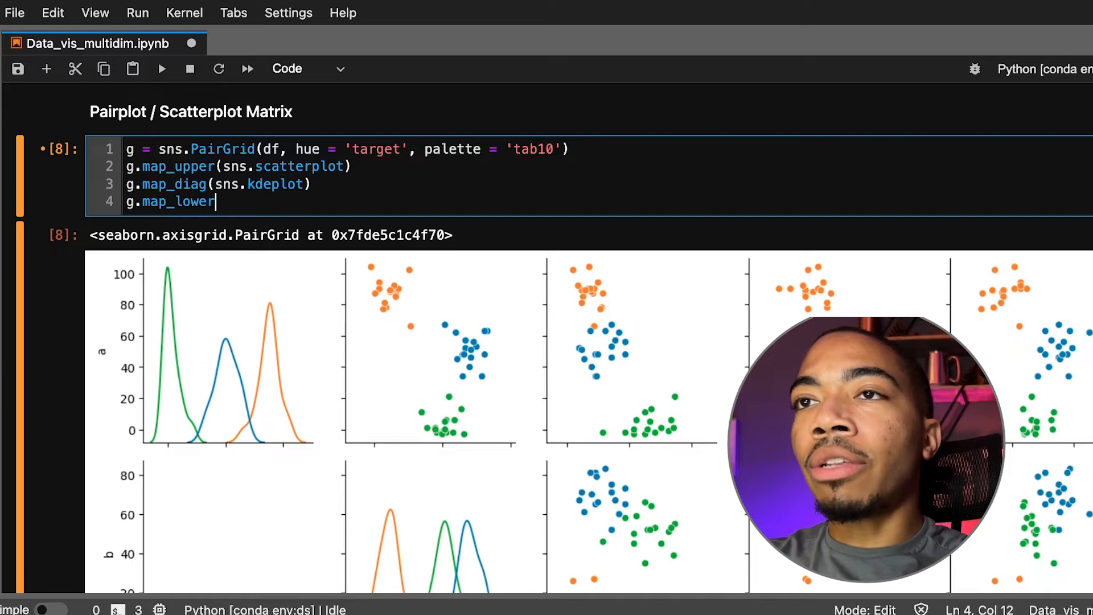
{"action": "type", "text": "(s"}
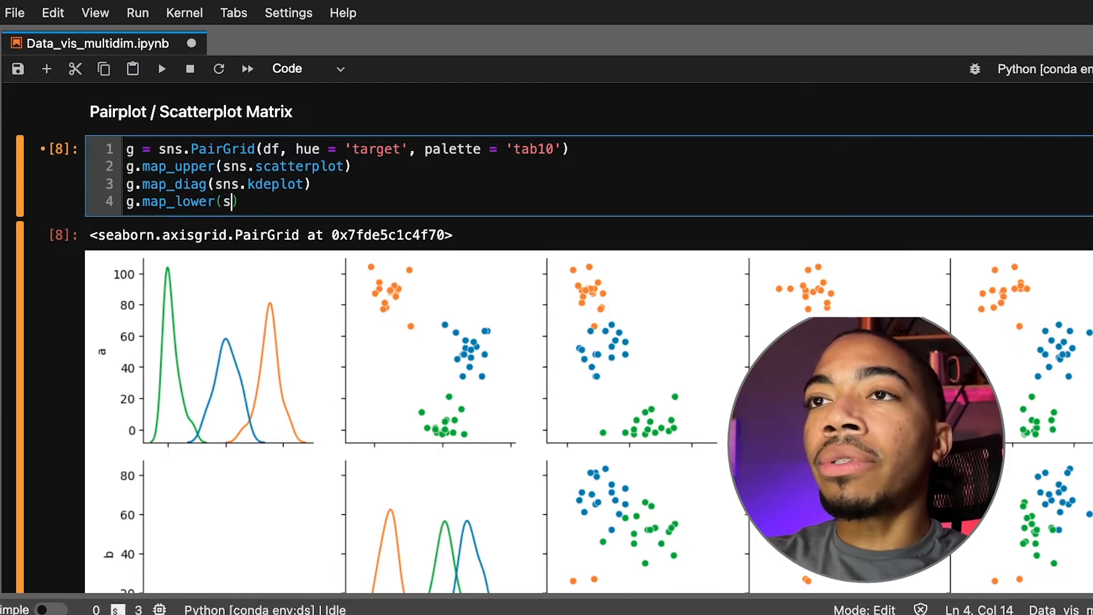
{"action": "type", "text": "ns.kdeplot"}
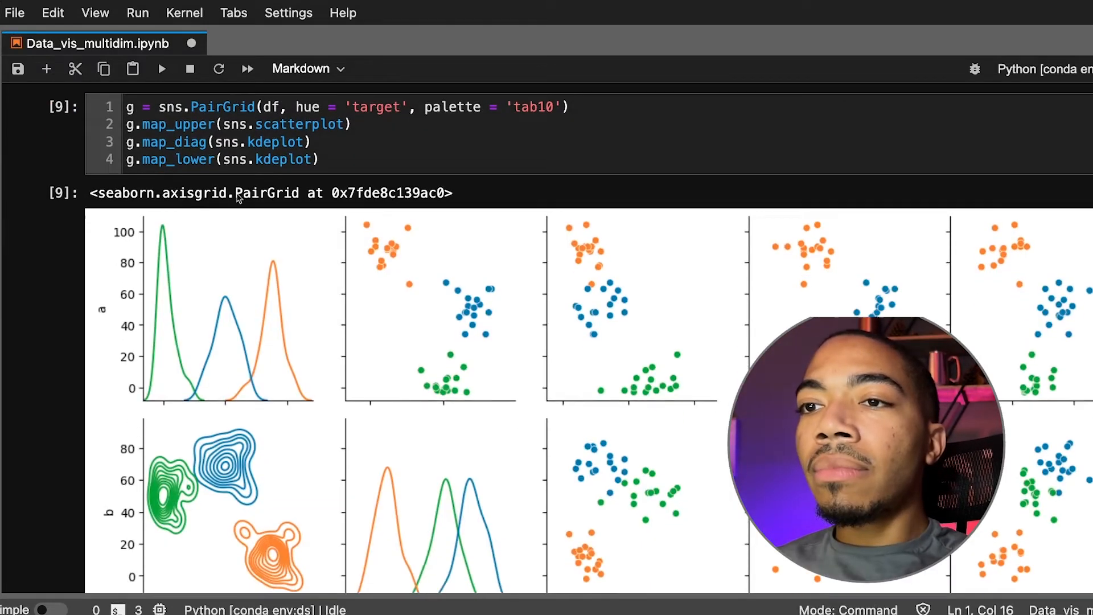
{"action": "scroll", "scroll_direction": "down", "scroll_amount": 3}
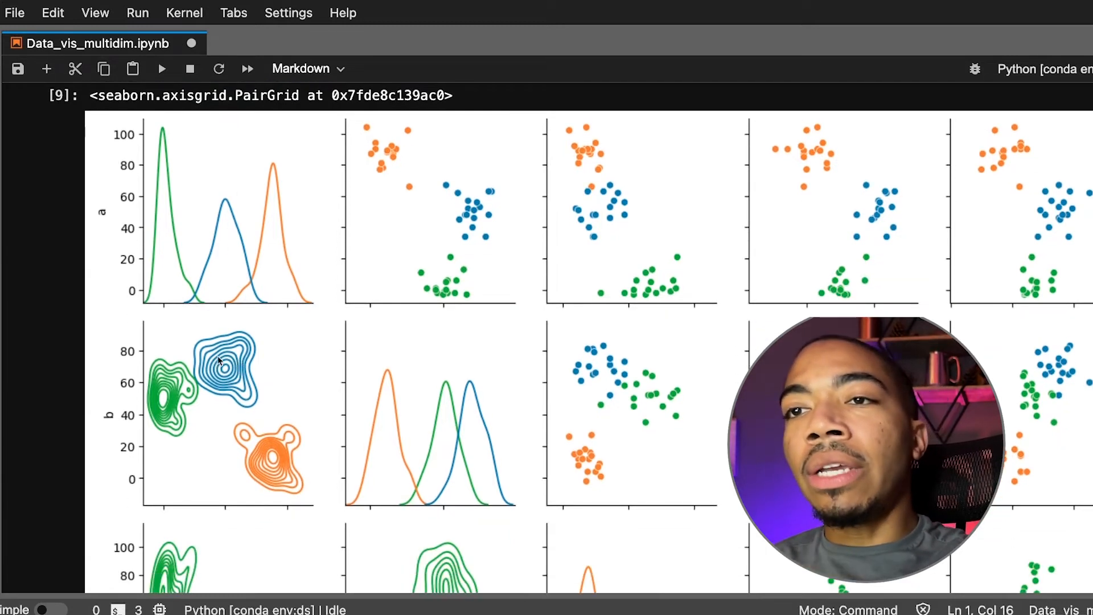
{"action": "scroll", "scroll_direction": "down", "scroll_amount": 3}
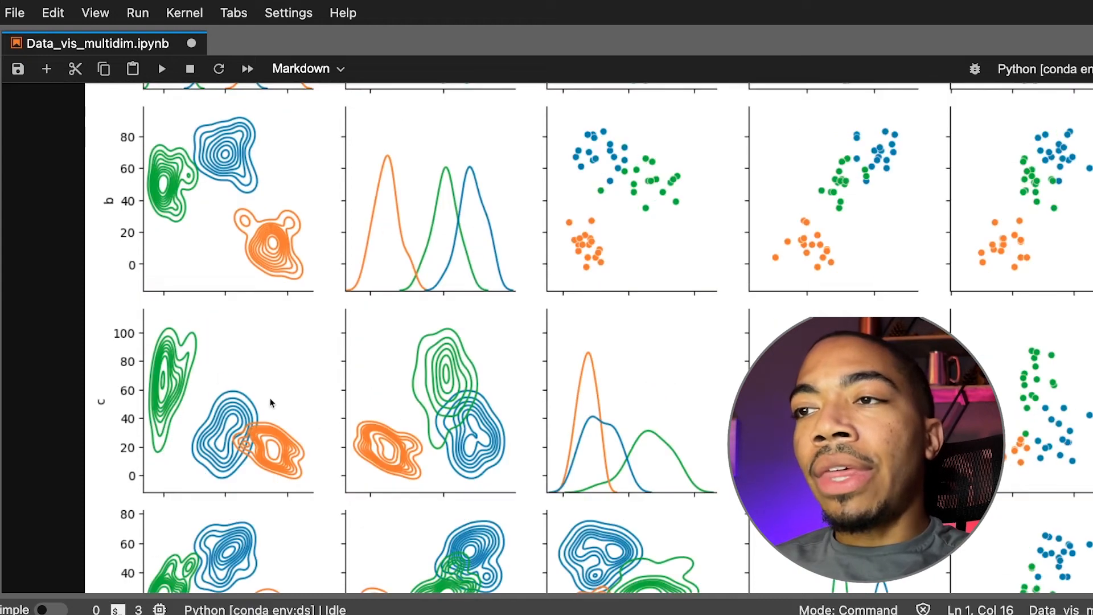
{"action": "mouse_move", "coordinate": [691, 434]}
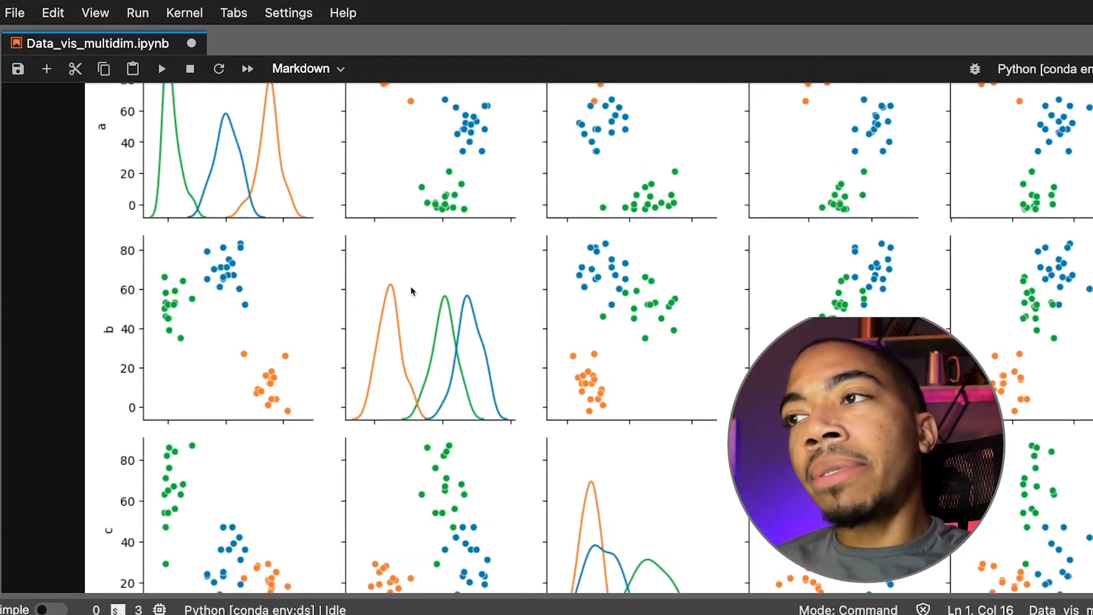
{"action": "scroll", "scroll_direction": "down", "scroll_amount": 3}
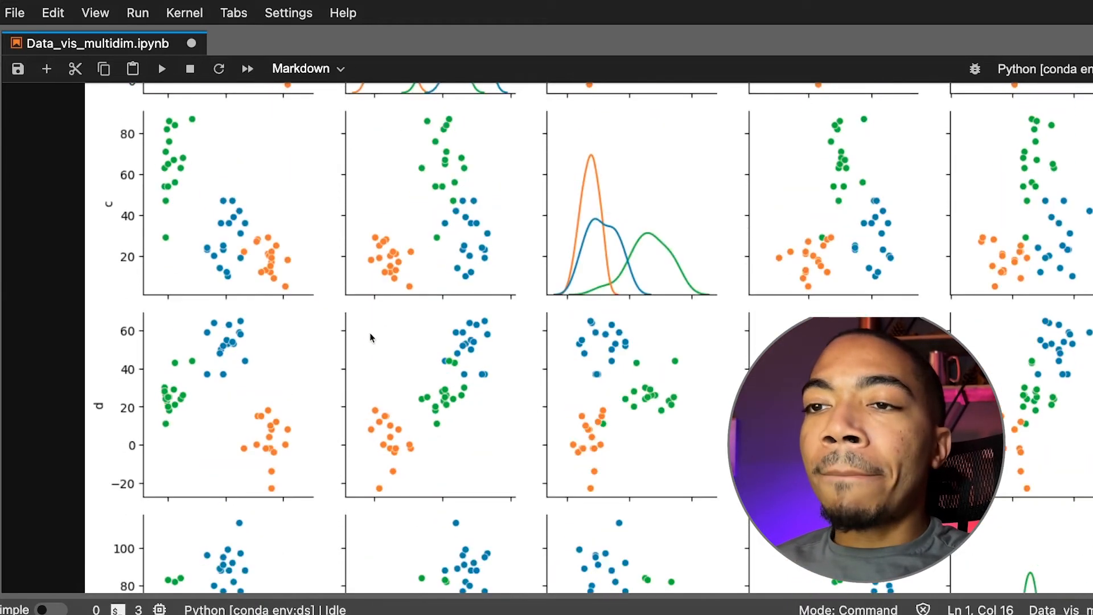
{"action": "scroll", "scroll_direction": "down", "scroll_amount": 3}
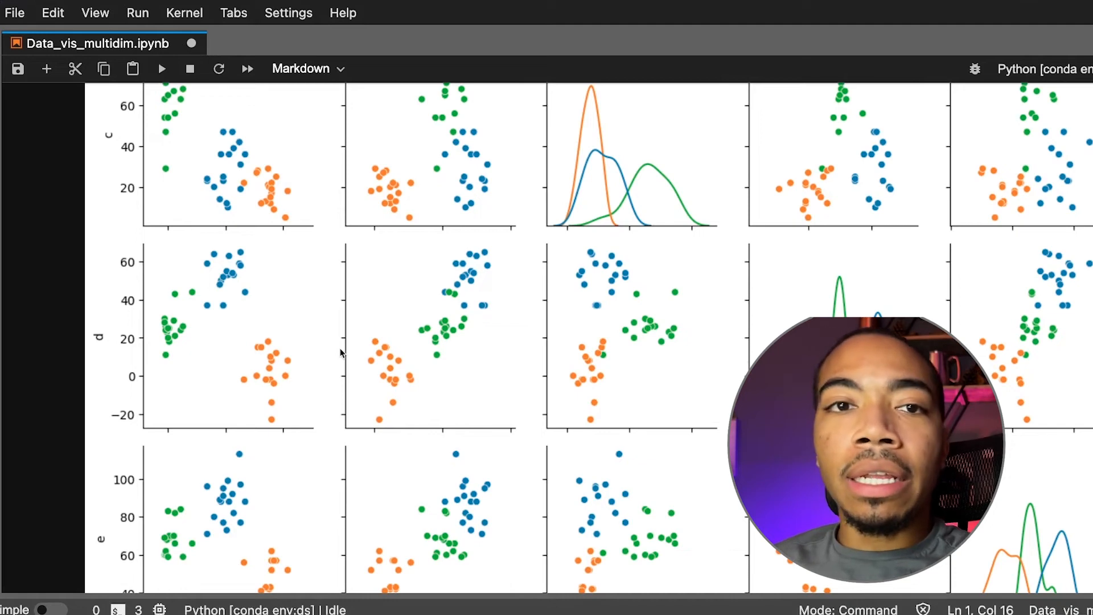
{"action": "mouse_move", "coordinate": [296, 283]}
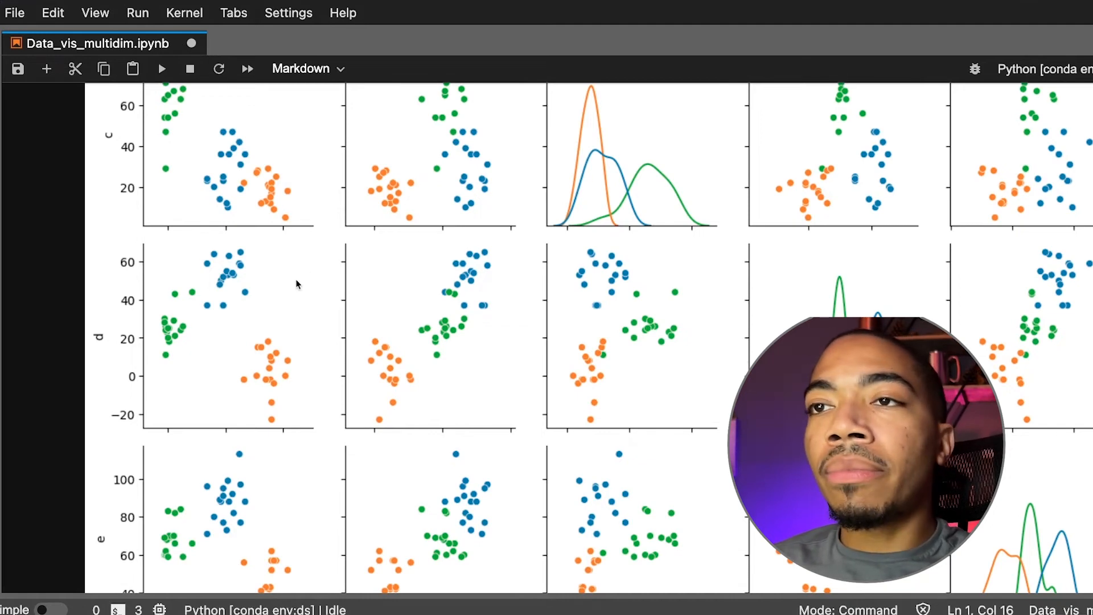
{"action": "scroll", "scroll_direction": "down", "scroll_amount": 3}
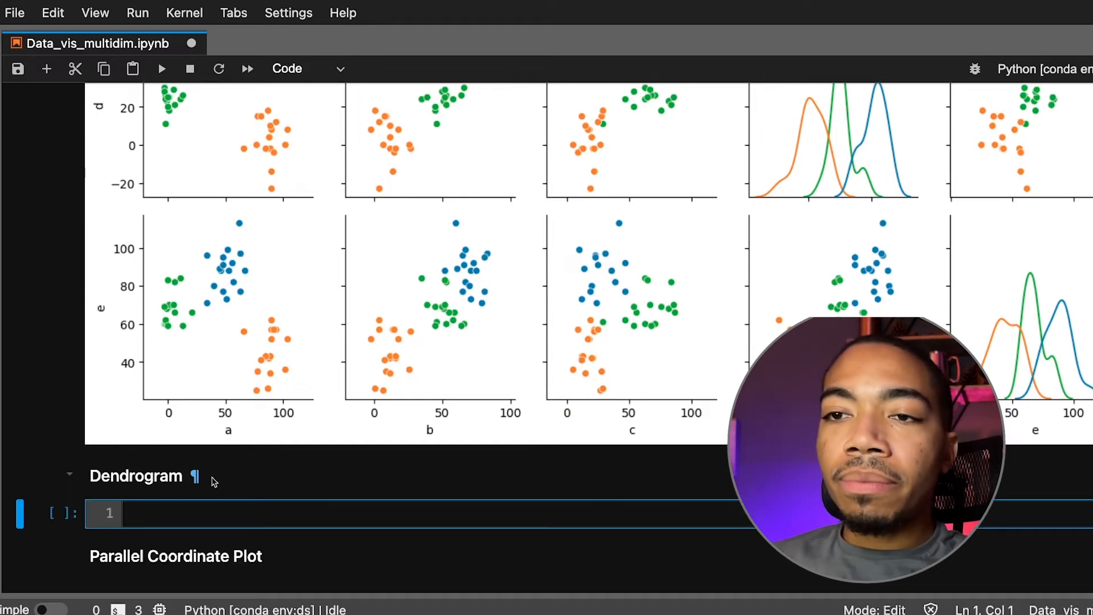
Write ff.create_dendrogram(df.select_dtypes('number')) under the Dendrogram heading
{"action": "type", "text": "ff."}
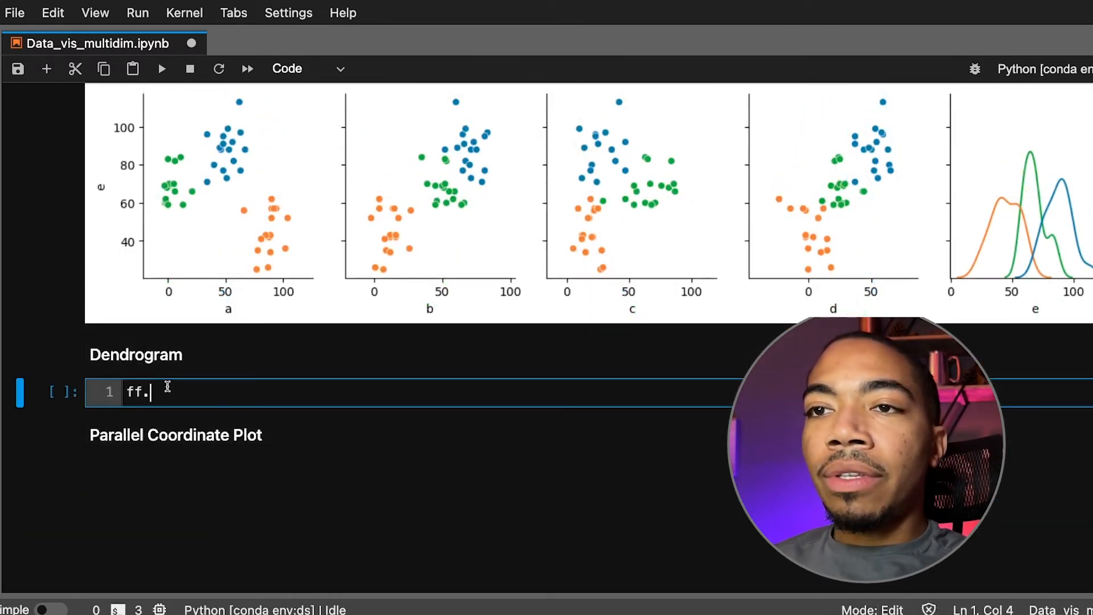
{"action": "type", "text": "create_d'"}
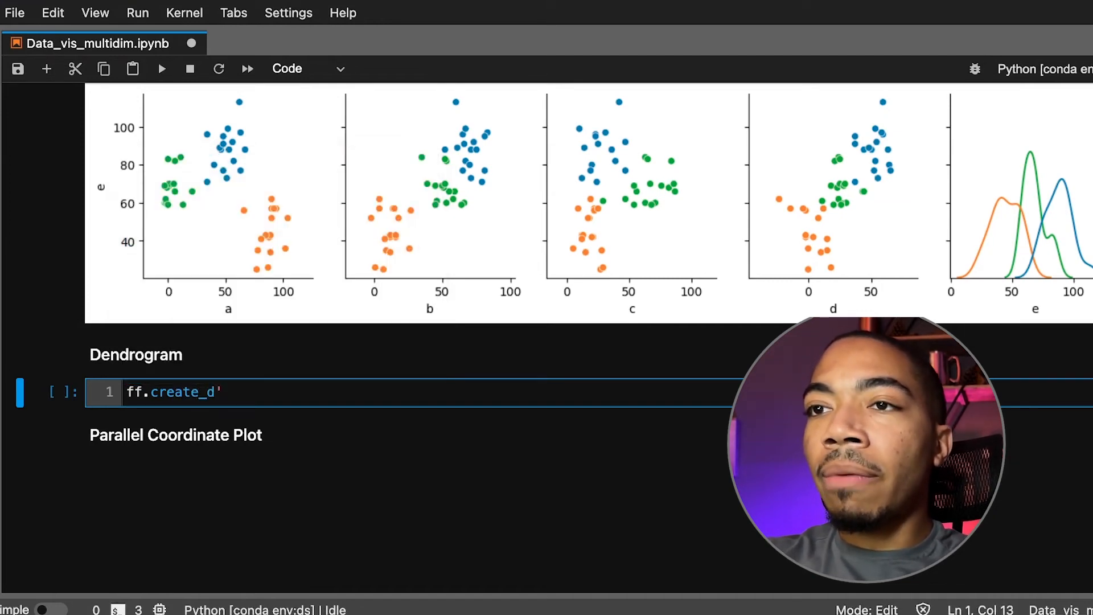
{"action": "type", "text": "endrogram("}
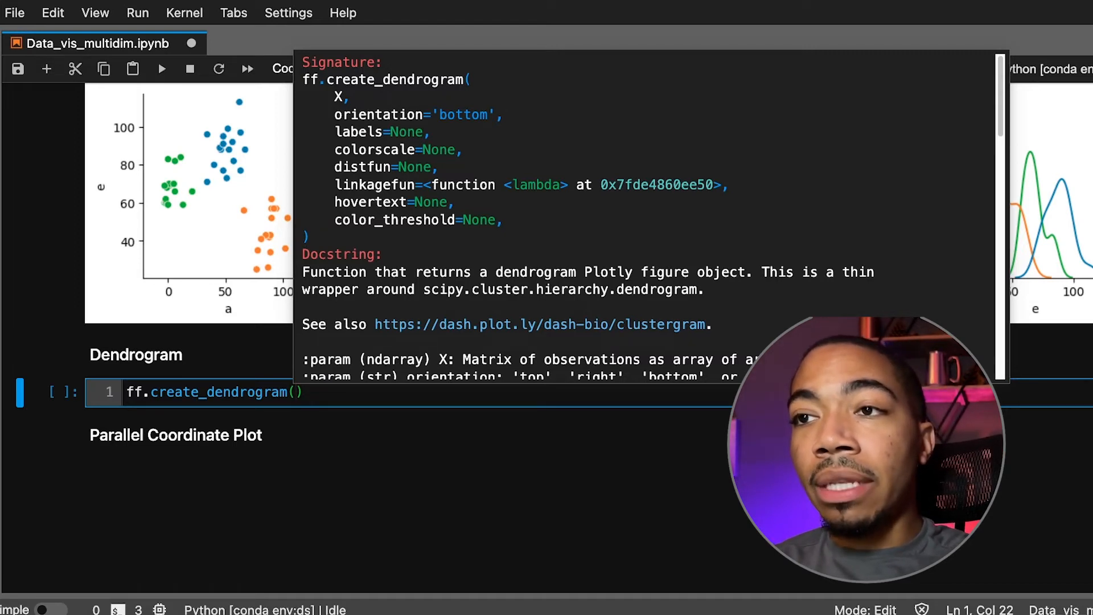
{"action": "type", "text": "df.num"}
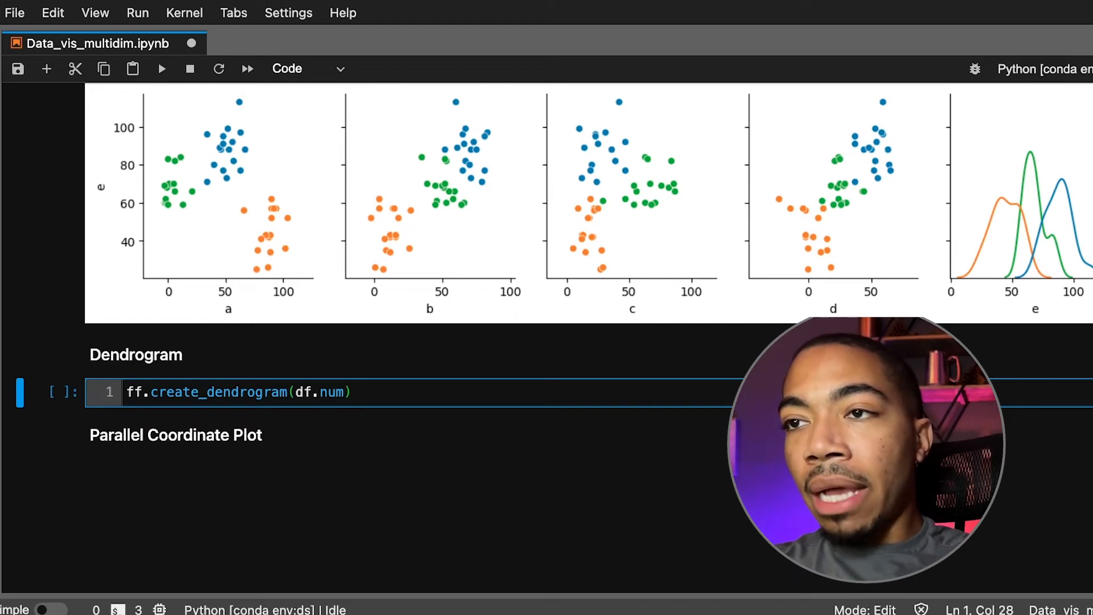
{"action": "type", "text": "select"}
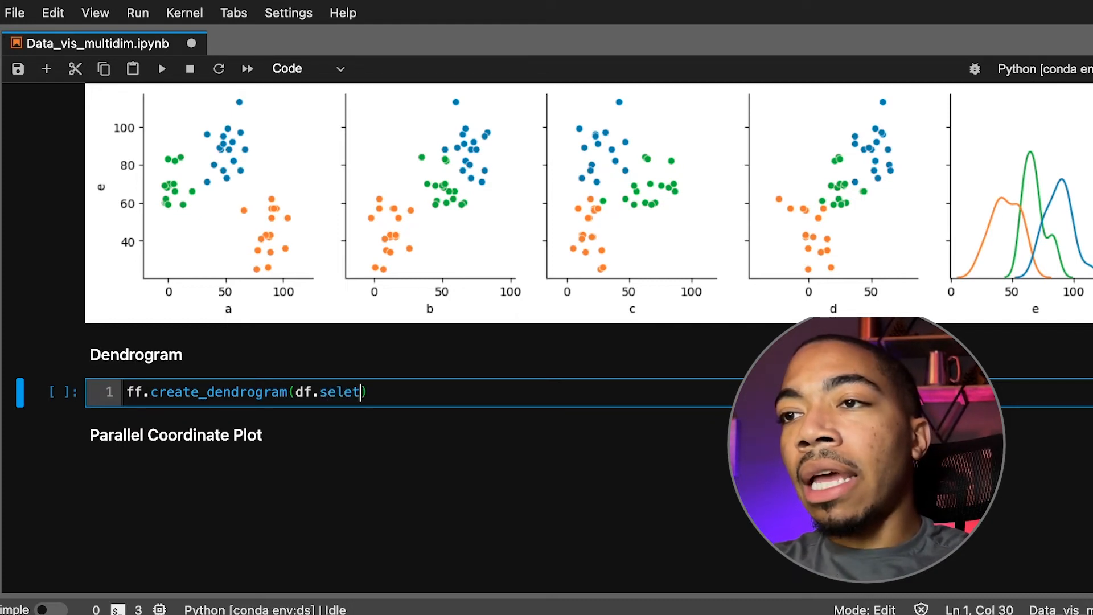
{"action": "type", "text": "_dtypes("}
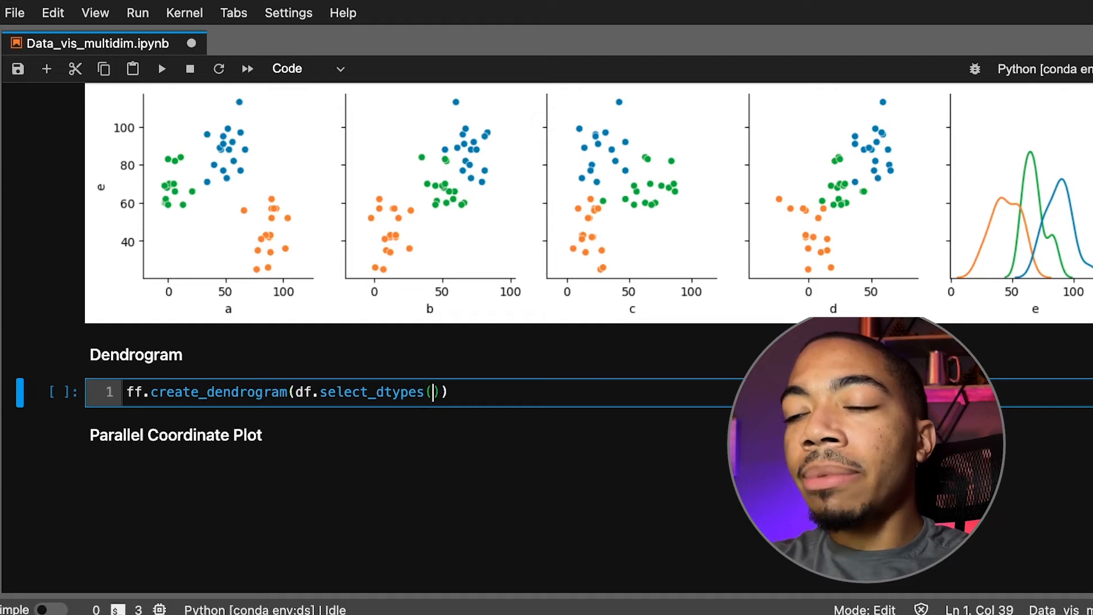
{"action": "type", "text": "'number'"}
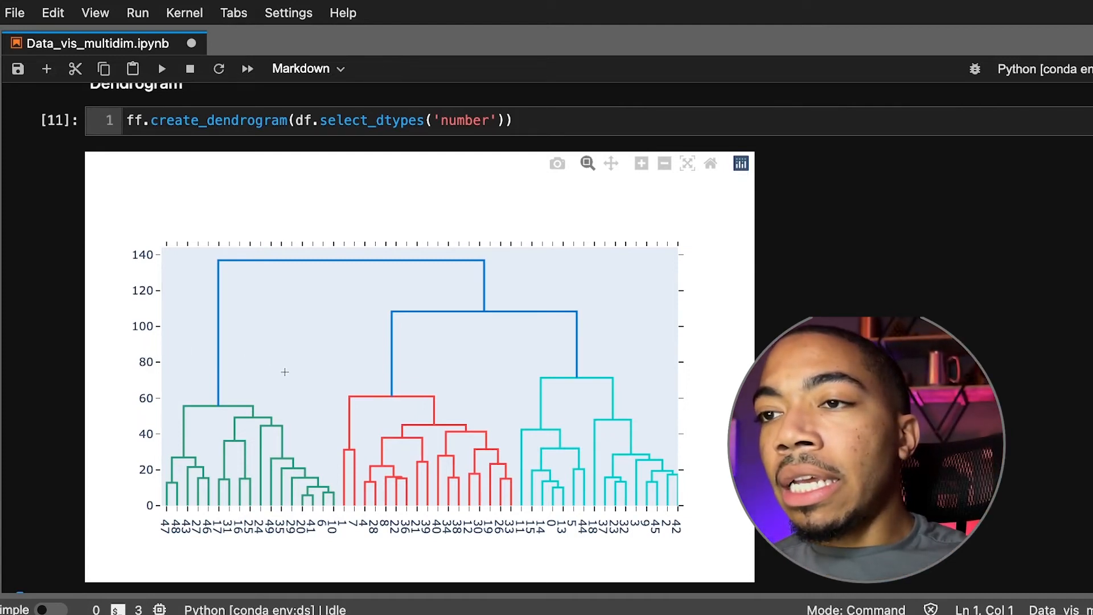
{"action": "mouse_move", "coordinate": [180, 497]}
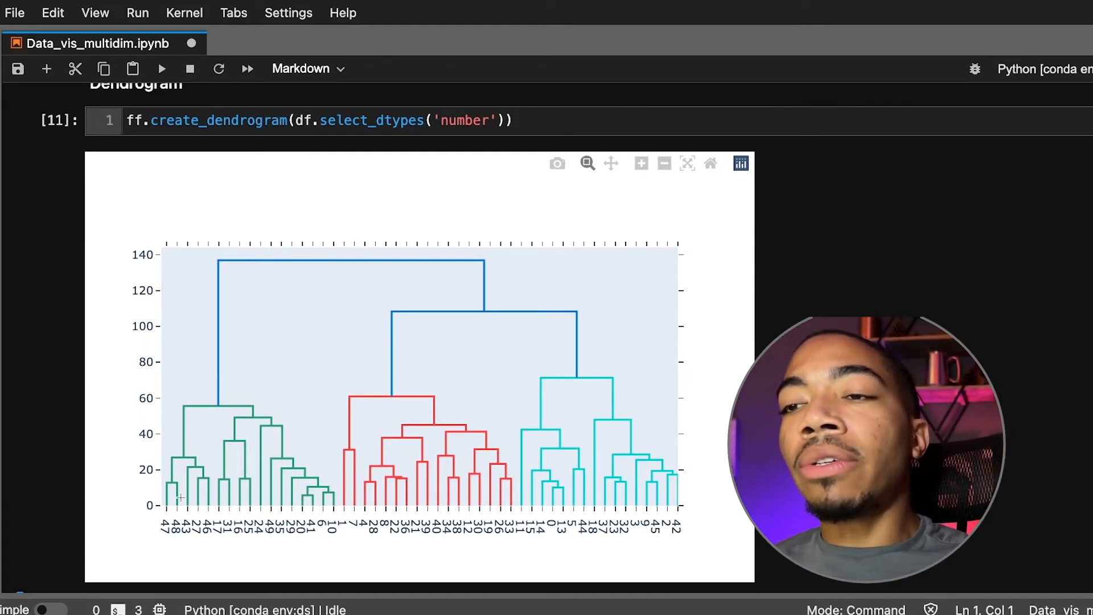
{"action": "mouse_move", "coordinate": [187, 547]}
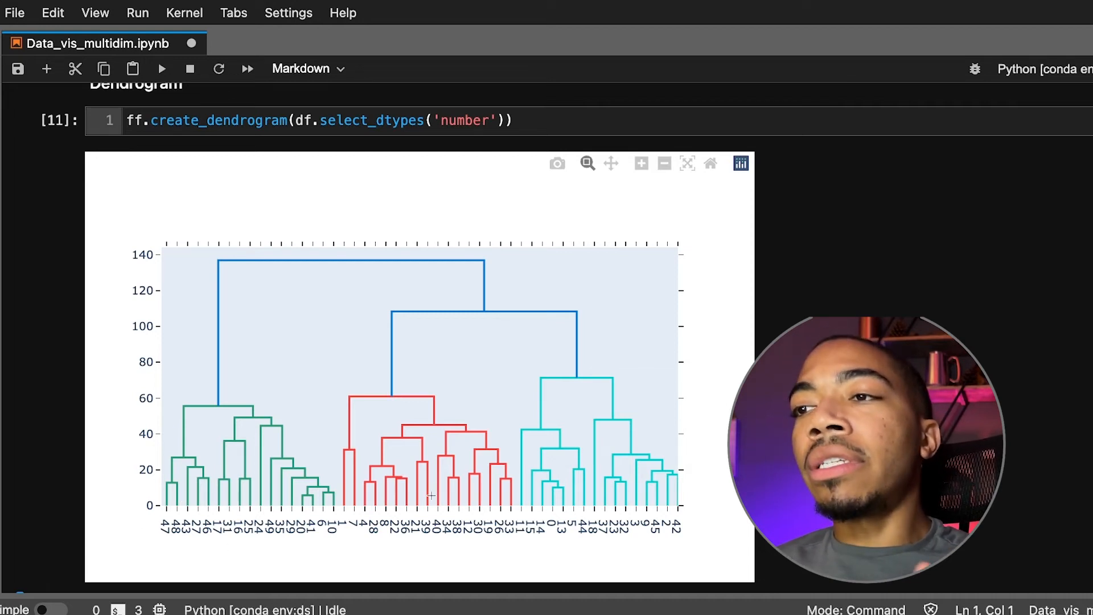
{"action": "mouse_move", "coordinate": [394, 485]}
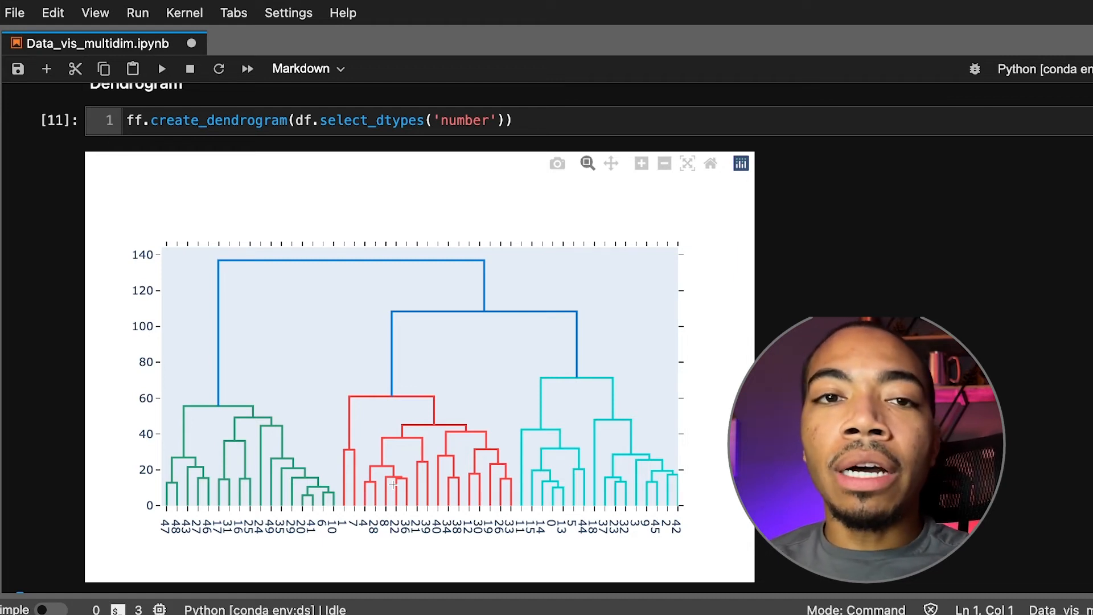
Scroll past the three-cluster dendrogram to the Parallel Coordinate Plot section
{"action": "scroll", "scroll_direction": "down", "scroll_amount": 3}
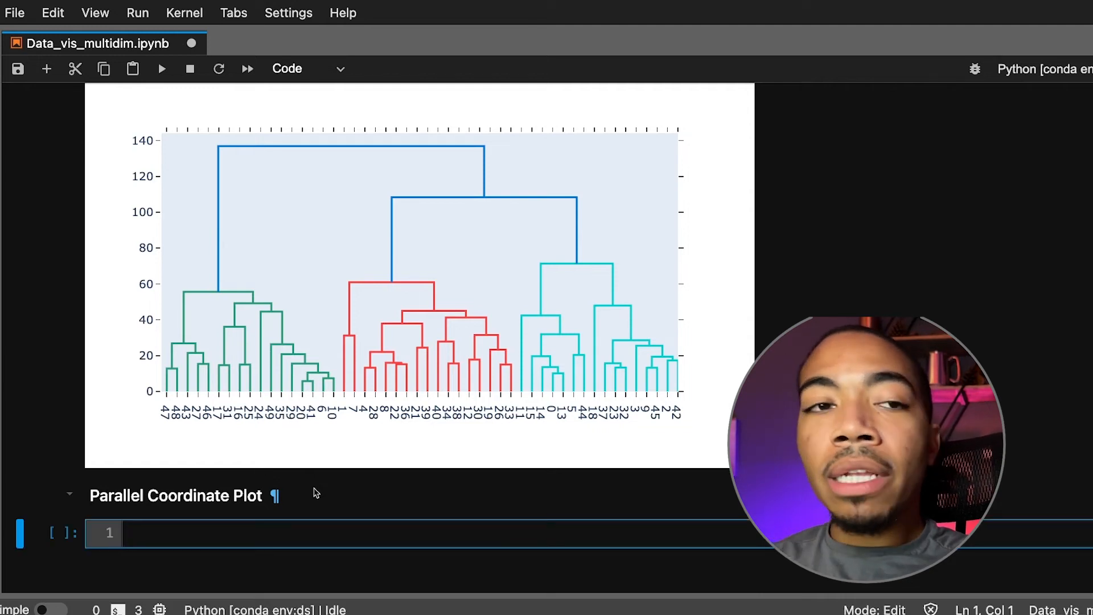
Write px.parallel_coordinates(df) via autocomplete, run it and scroll to the plot
{"action": "left_click", "coordinate": [279, 533]}
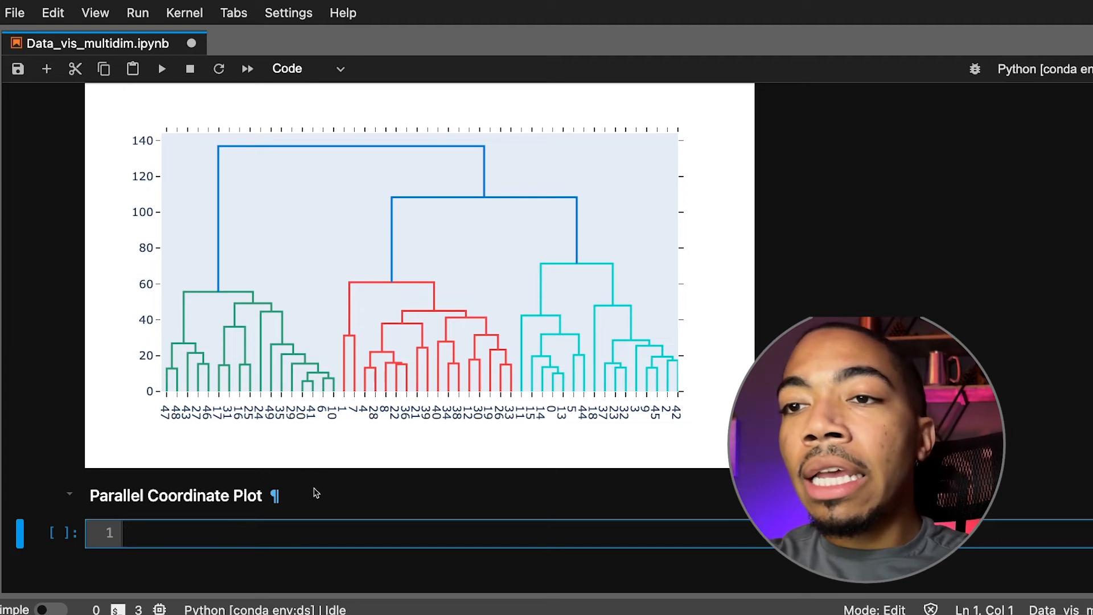
{"action": "type", "text": "px.s"}
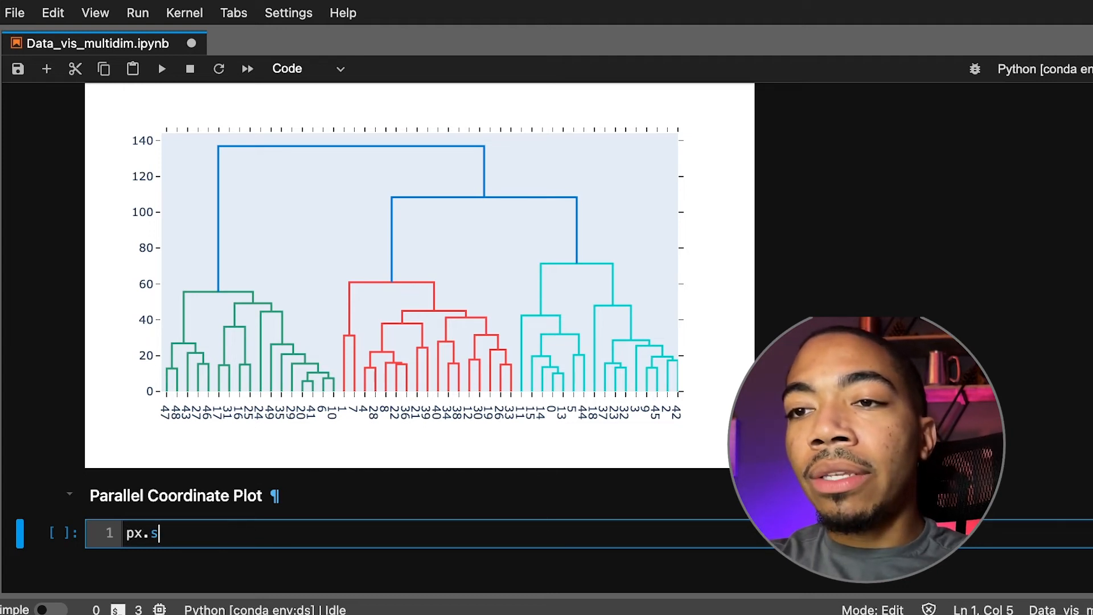
{"action": "type", "text": "ar"}
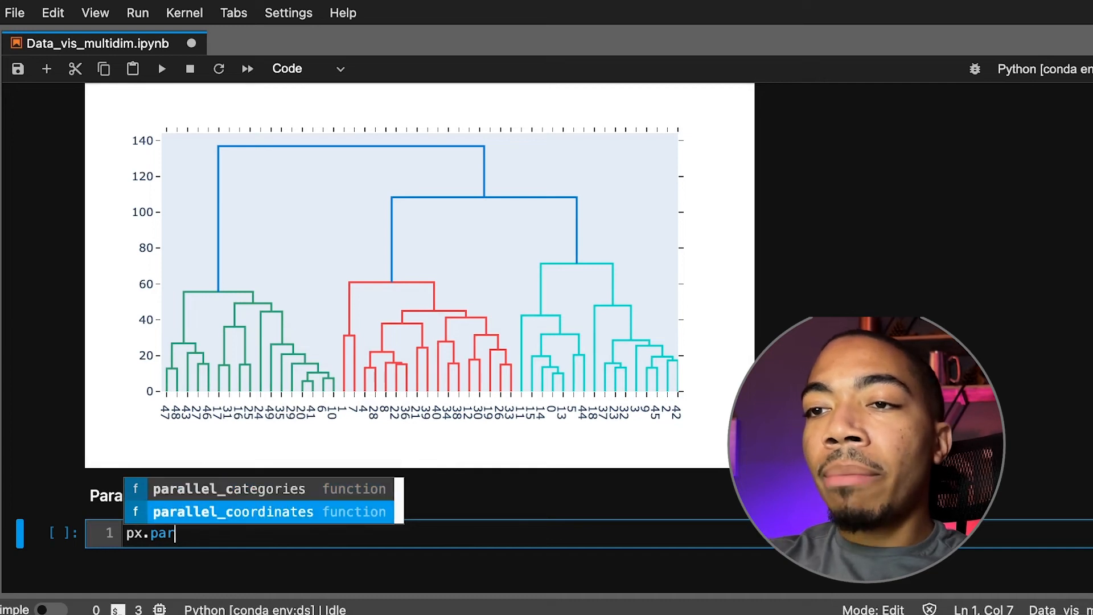
{"action": "left_click", "coordinate": [237, 511]}
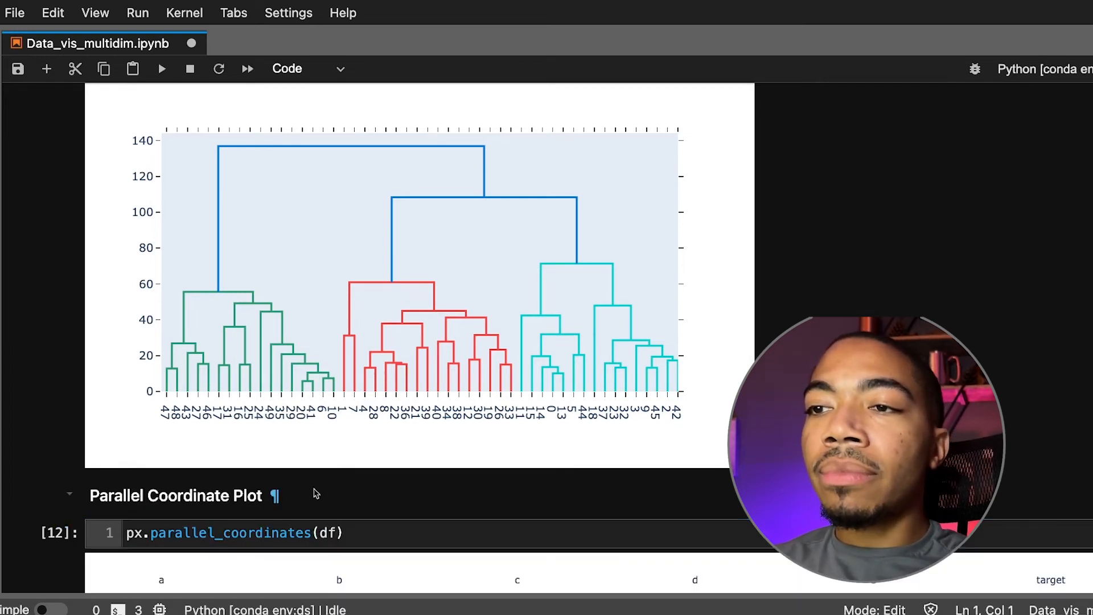
{"action": "scroll", "scroll_direction": "down", "scroll_amount": 3}
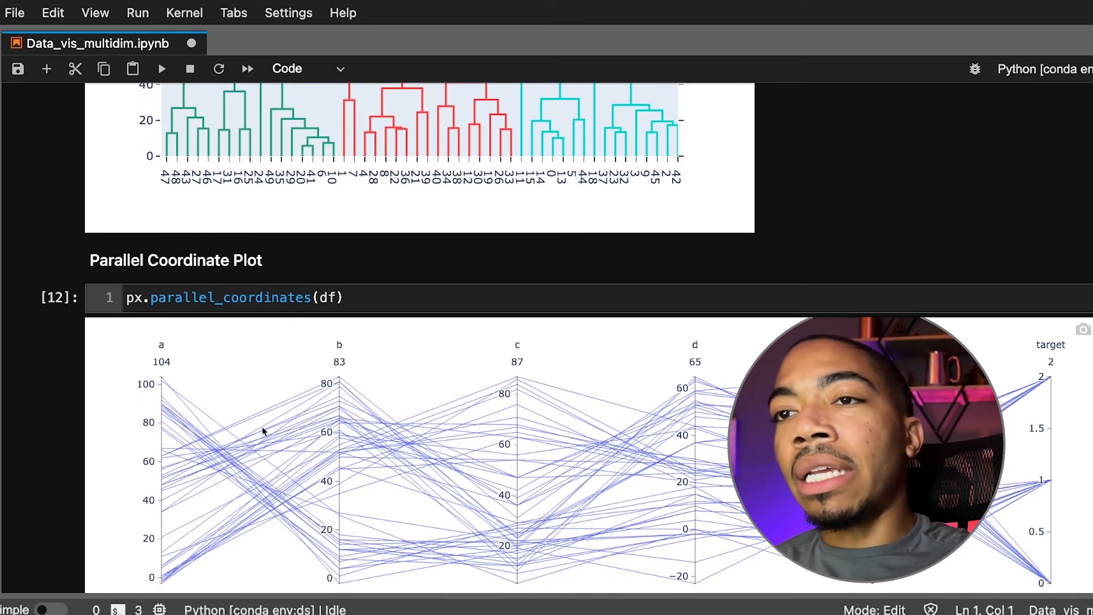
{"action": "mouse_move", "coordinate": [167, 502]}
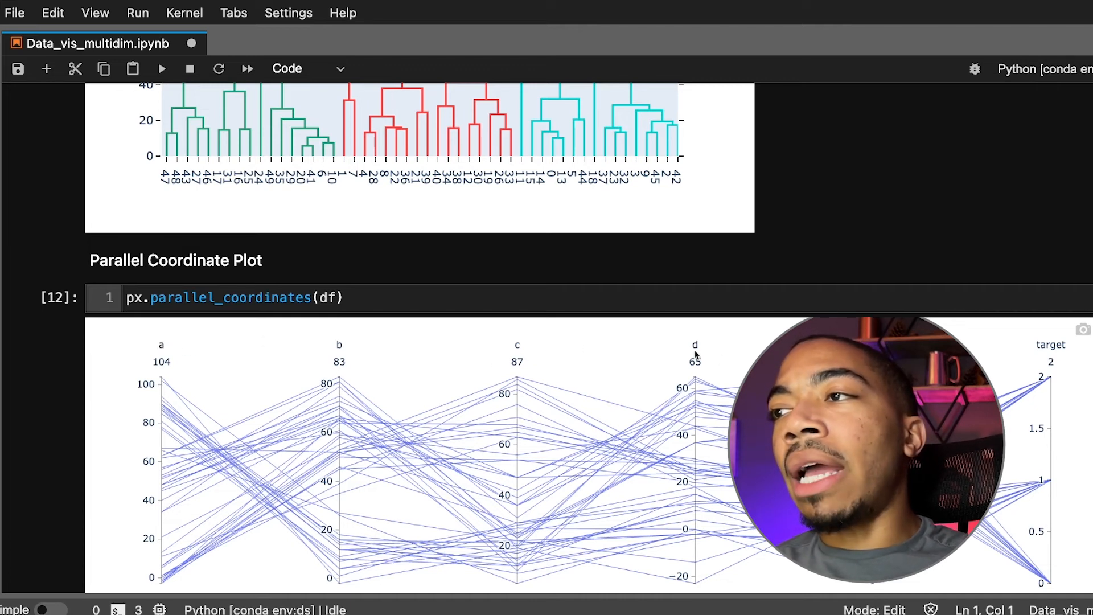
{"action": "mouse_move", "coordinate": [338, 484]}
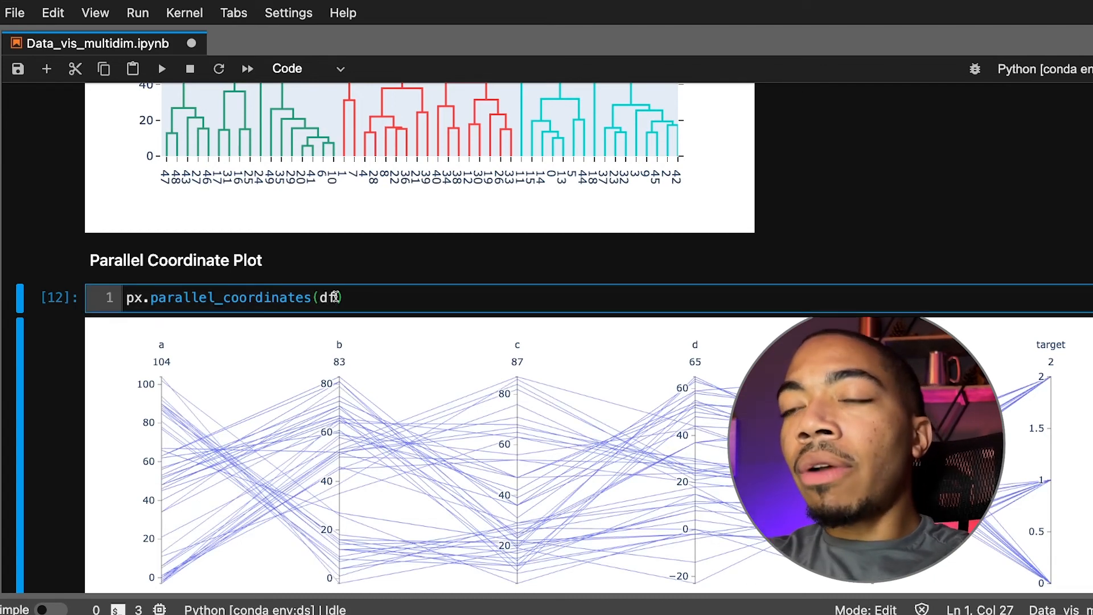
Extend the call with color = 'target' and rerun to colour the lines by target
{"action": "type", "text": ","}
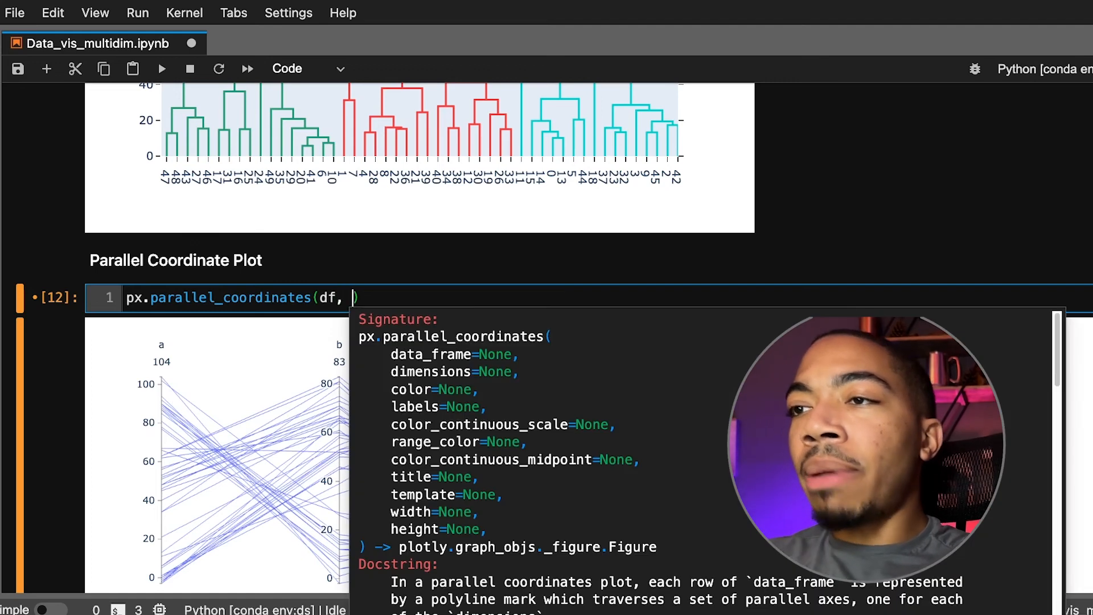
{"action": "type", "text": "color ="}
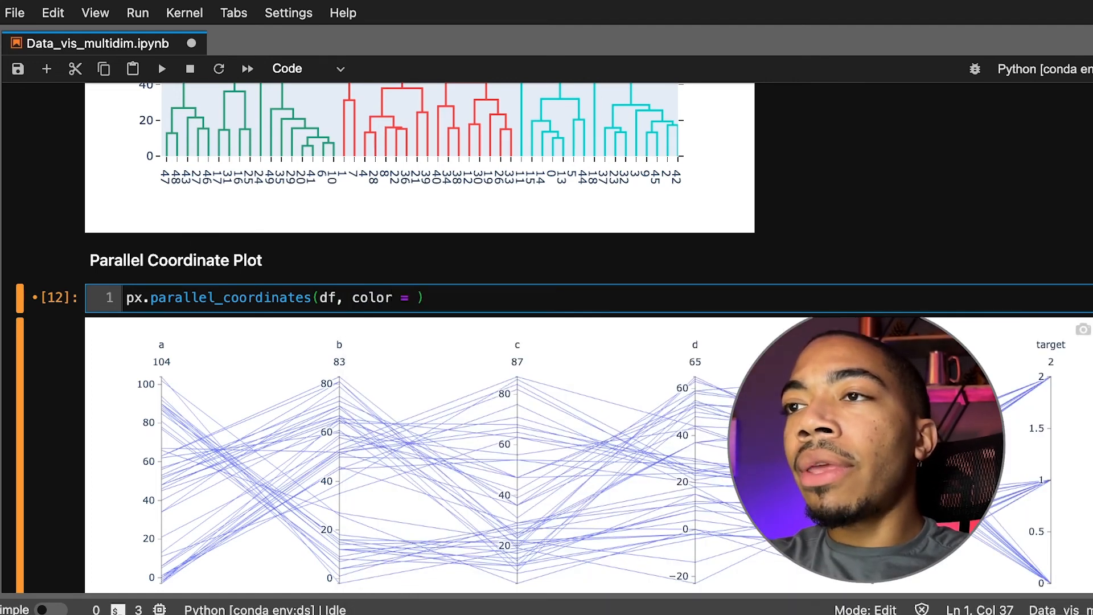
{"action": "type", "text": "'target'"}
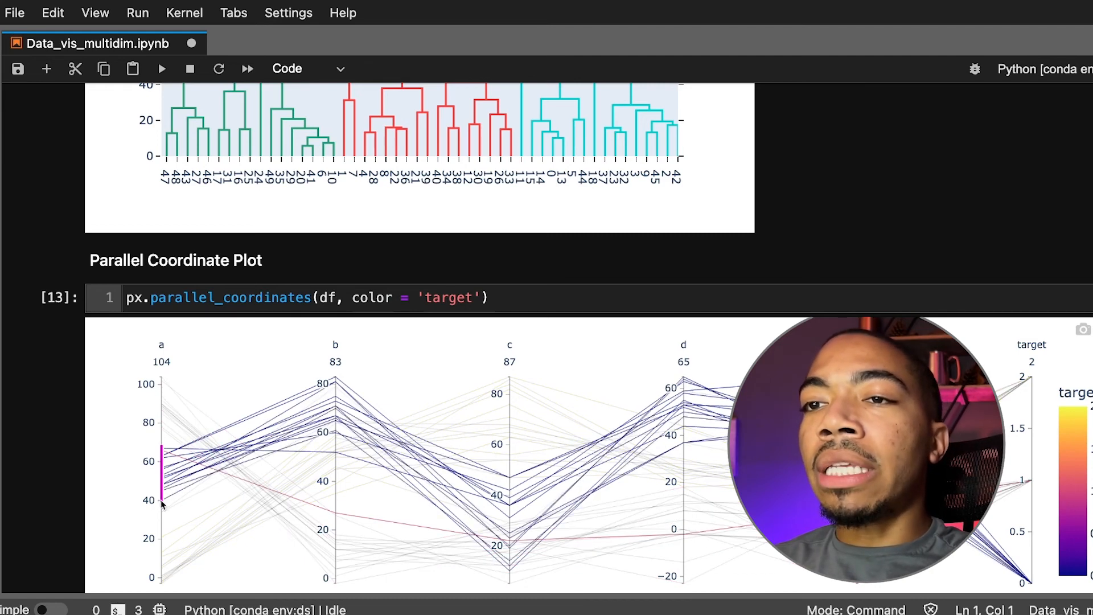
{"action": "mouse_move", "coordinate": [628, 437]}
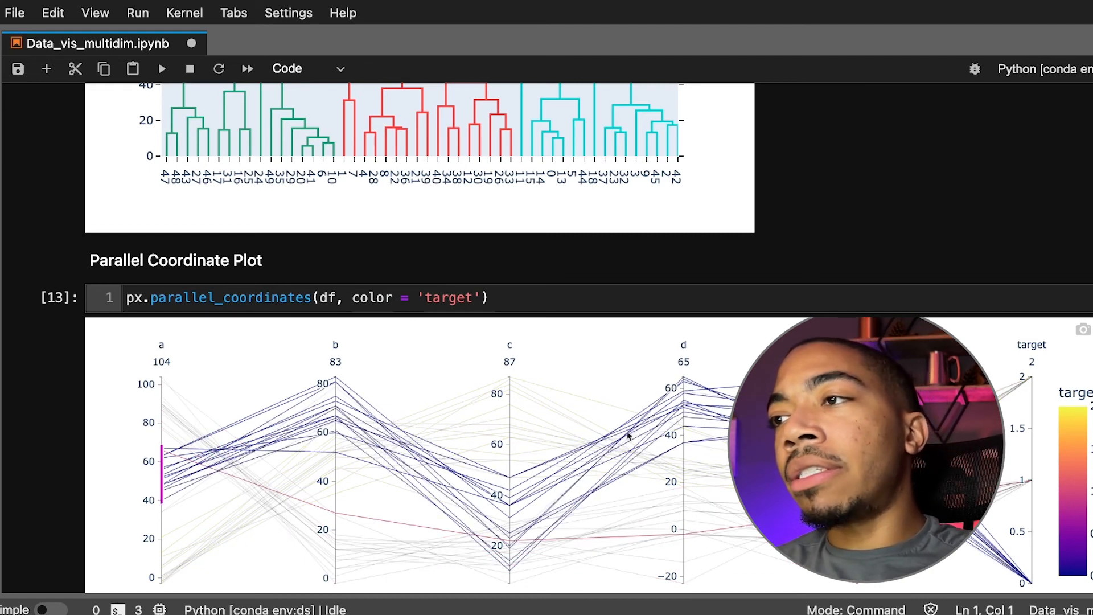